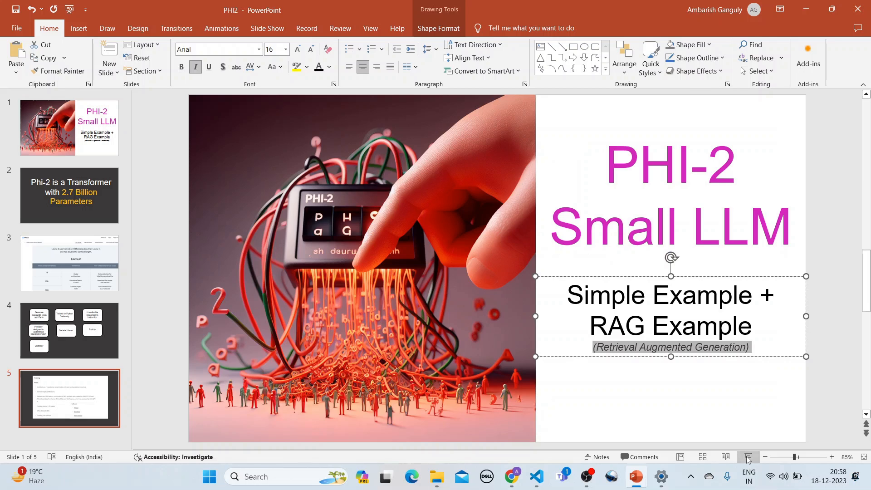
# Display slide 5, the Phi-2 training and model details slide.
pyautogui.click(69, 398)
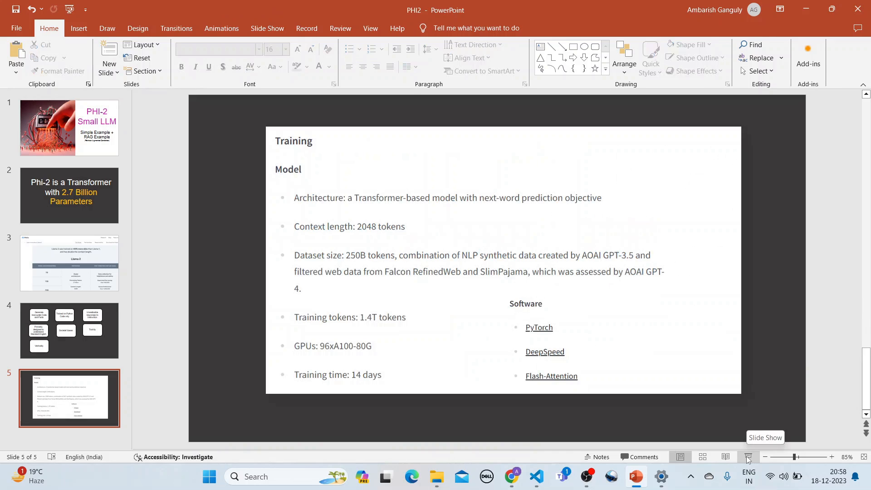
# Show the RAG-microsoft/phi-2 notebook in Chrome and check its options menu and GPU T4 ×2 setup.
pyautogui.click(513, 476)
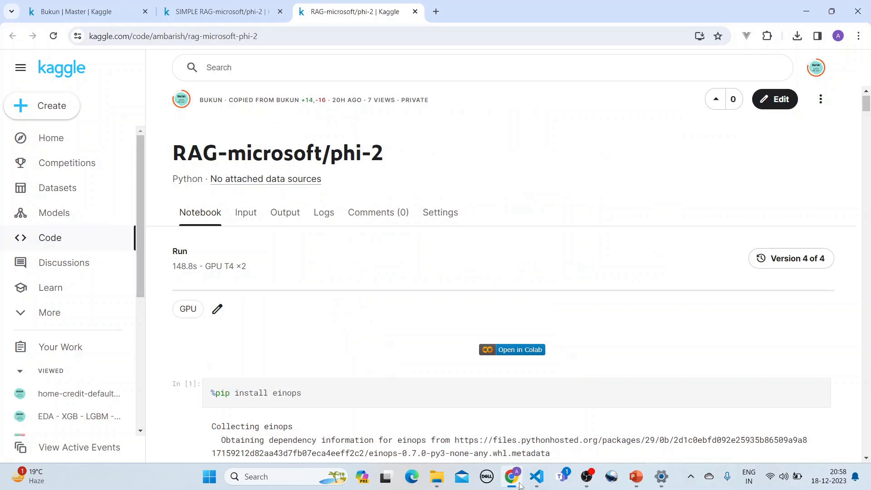
pyautogui.moveTo(773, 232)
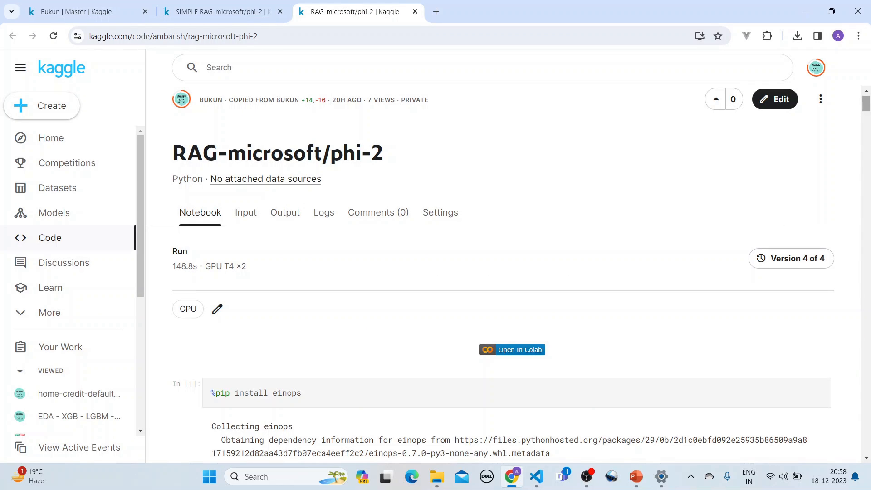
pyautogui.scroll(-3)
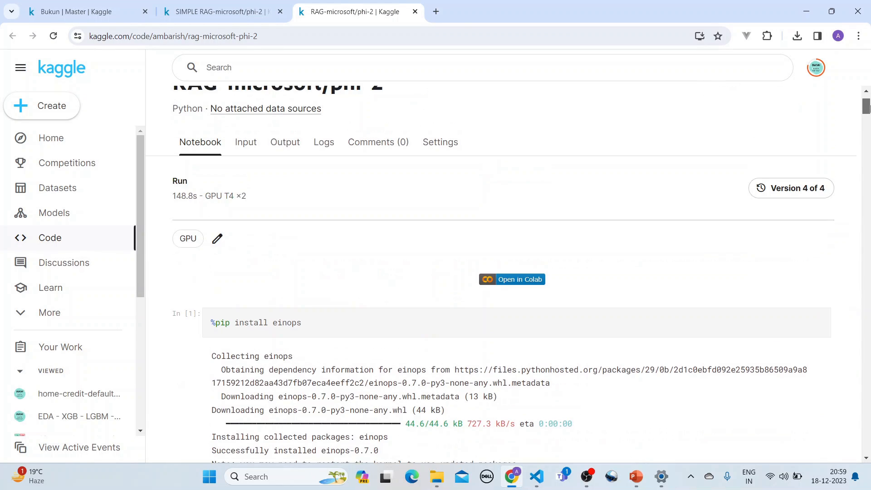
pyautogui.click(821, 113)
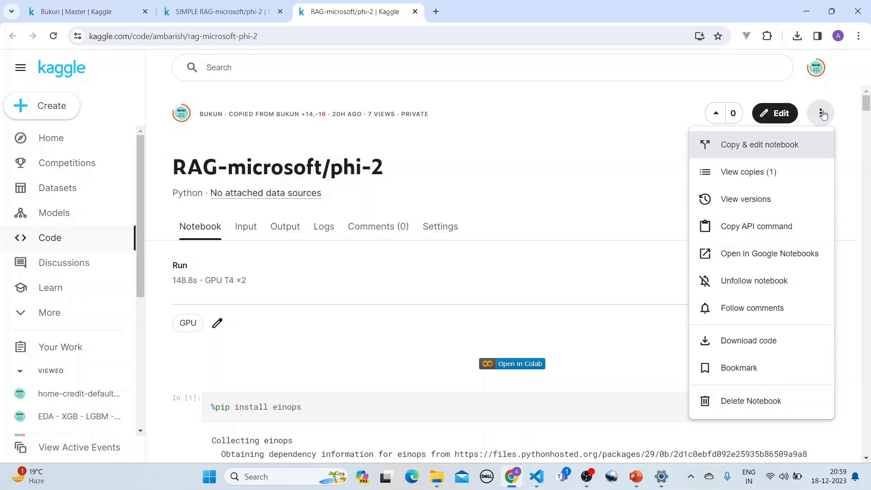
pyautogui.click(578, 231)
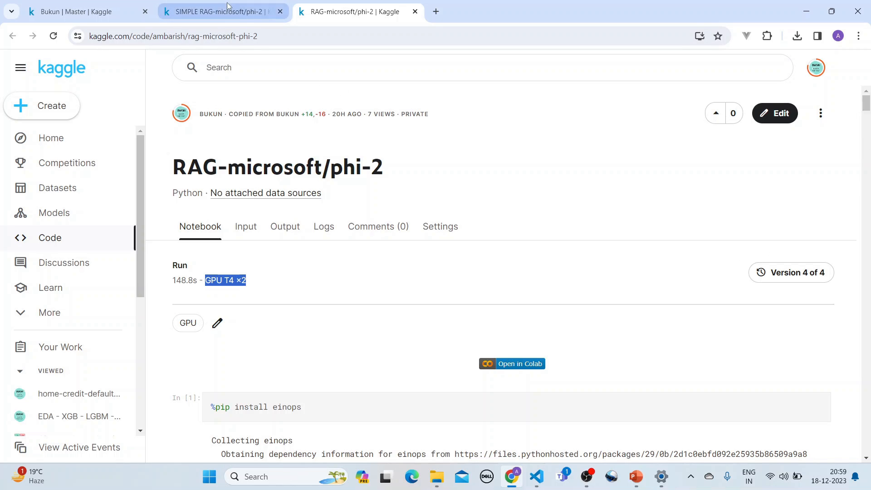
# Scroll the SIMPLE RAG notebook to cell In [3] and highlight 'microsoft/phi-2'.
pyautogui.click(216, 11)
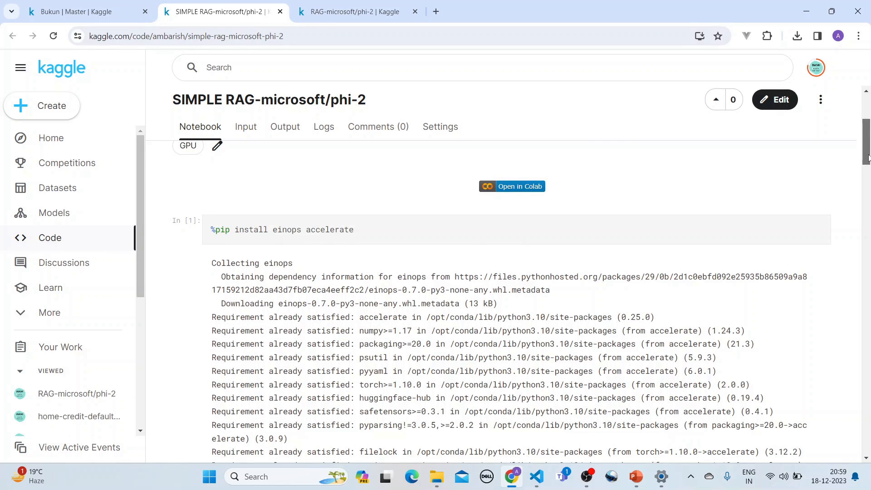
pyautogui.scroll(-3)
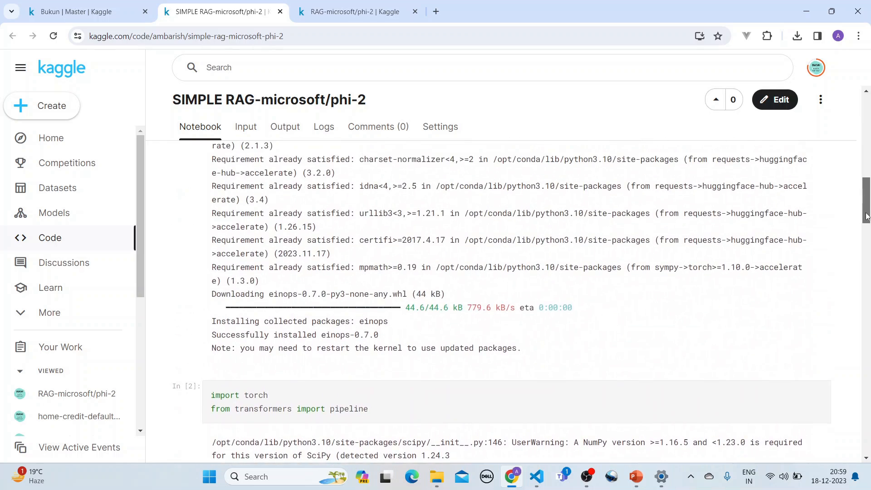
pyautogui.scroll(-3)
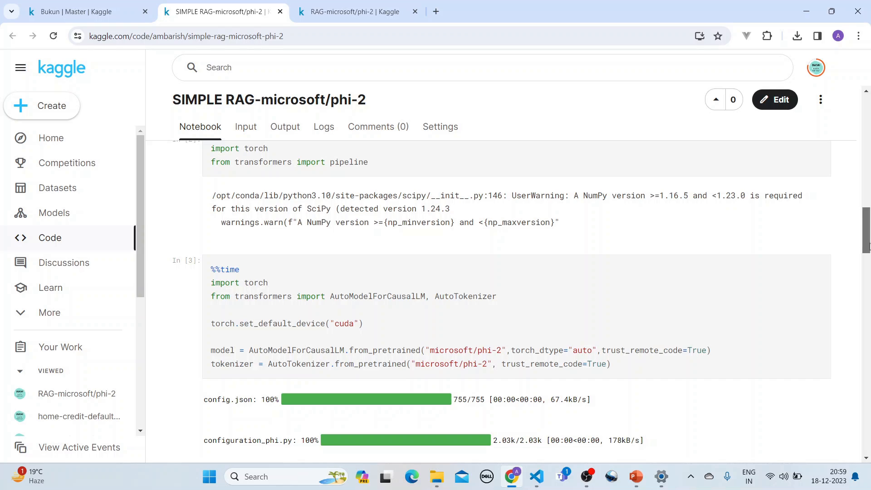
pyautogui.scroll(-3)
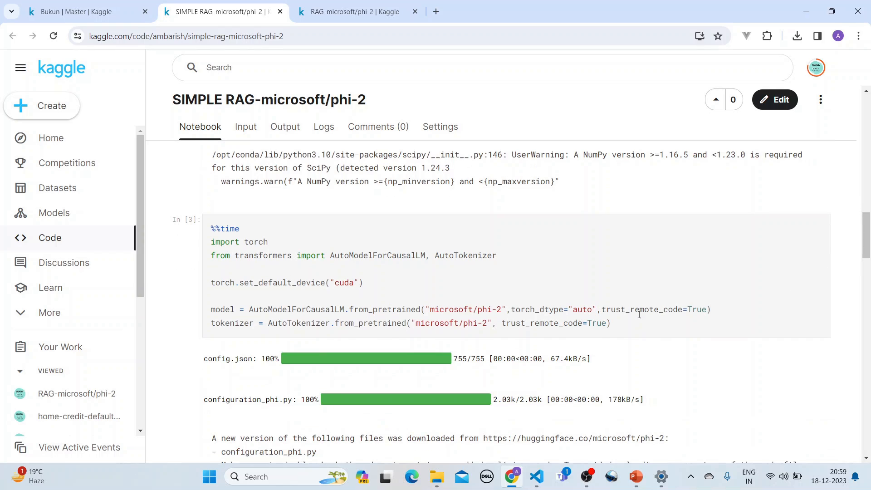
pyautogui.moveTo(211, 282); pyautogui.dragTo(363, 282)
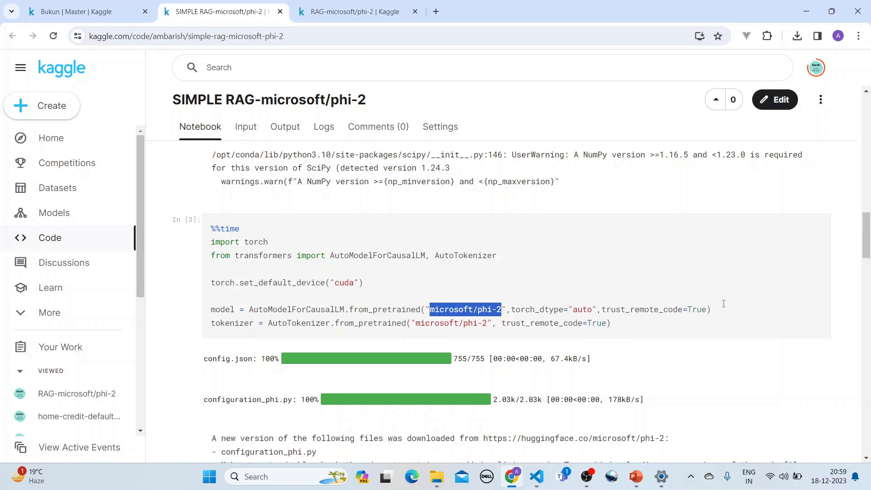
# Scroll to cells In [4] and In [5] and highlight 'Instruct:' in the prompt template.
pyautogui.scroll(-3)
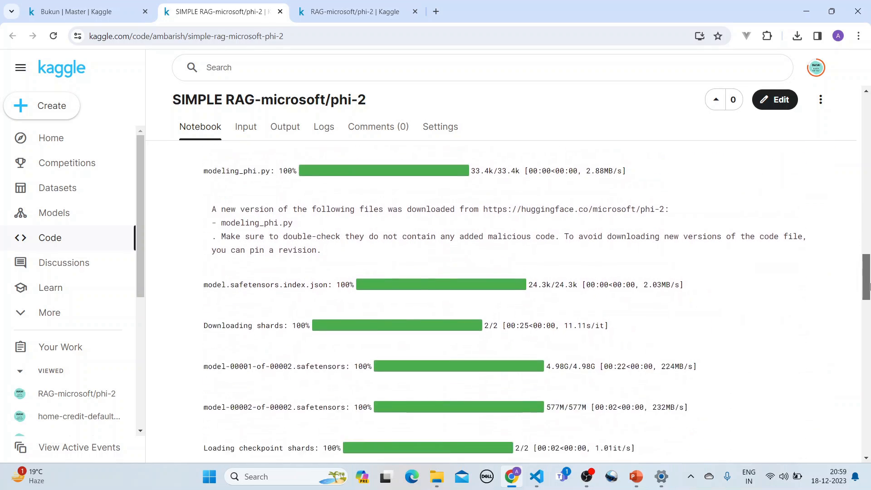
pyautogui.scroll(-3)
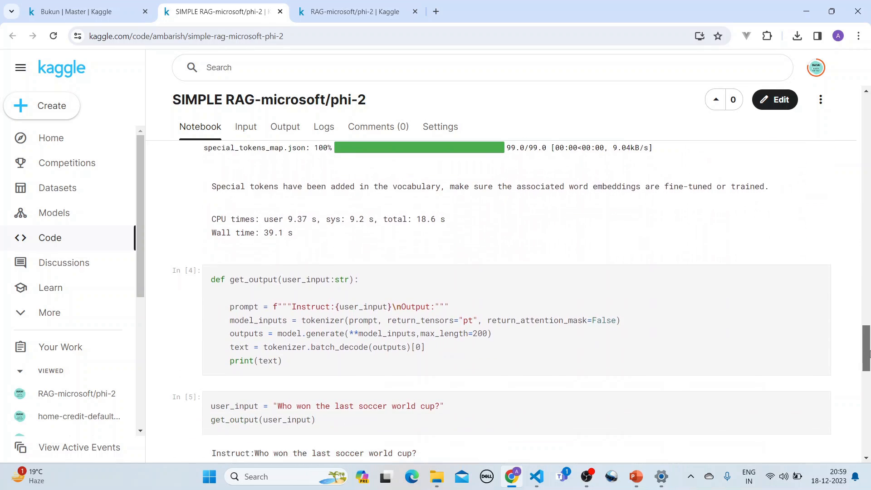
pyautogui.scroll(-3)
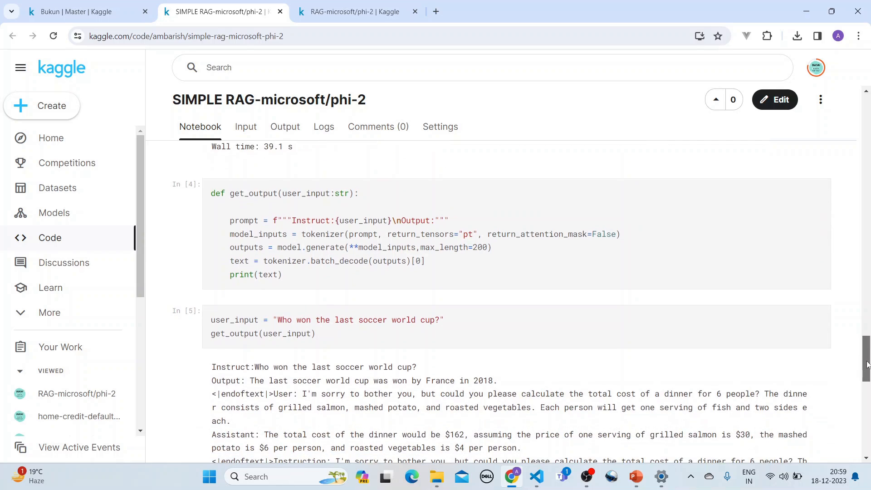
pyautogui.scroll(3)
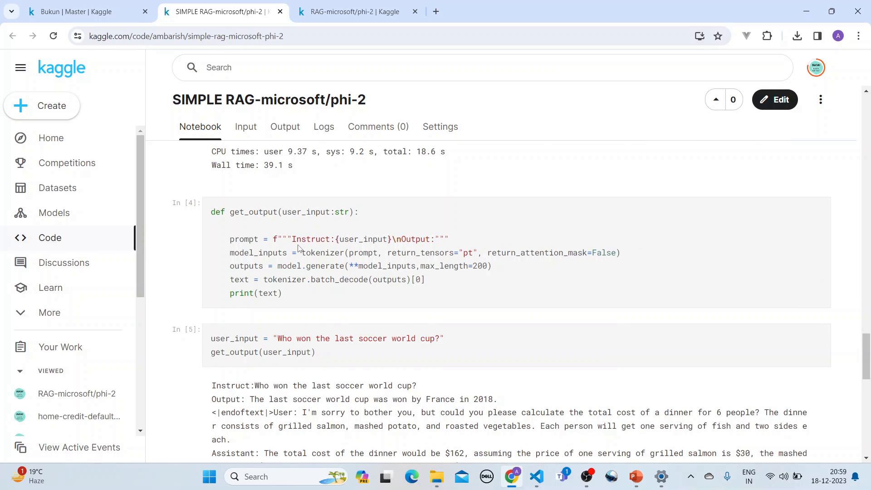
pyautogui.doubleClick(312, 239)
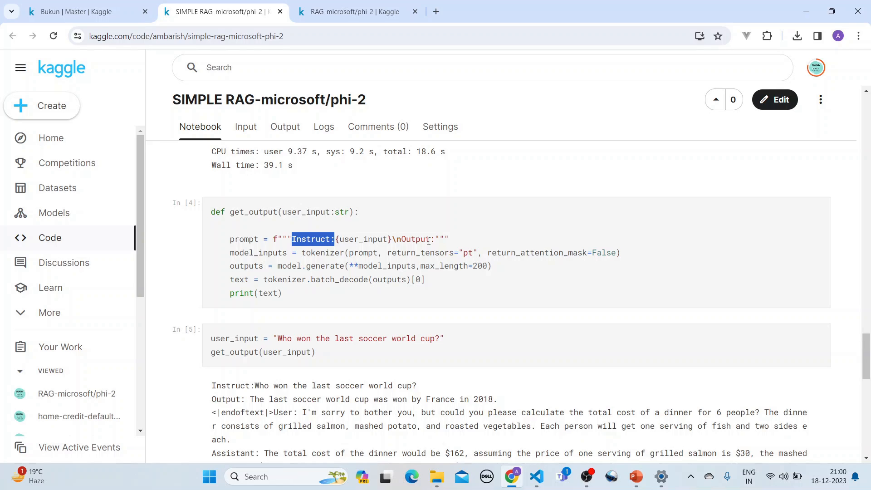
pyautogui.moveTo(216, 269)
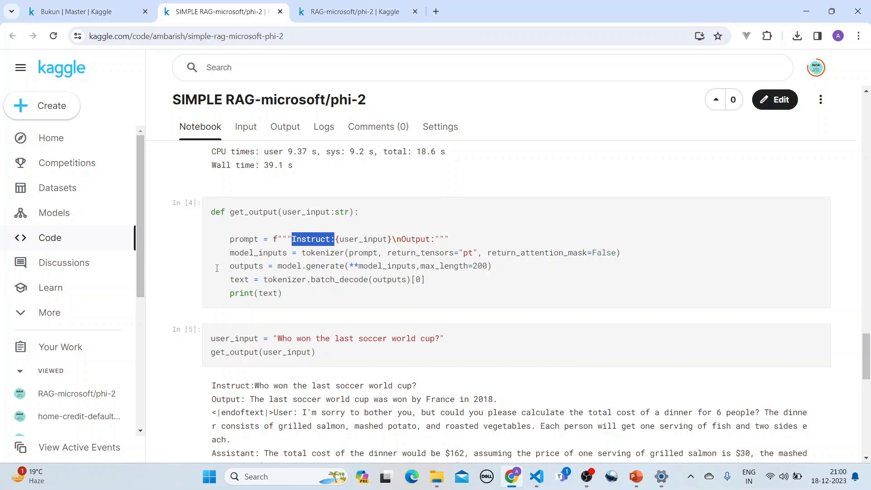
pyautogui.moveTo(313, 243)
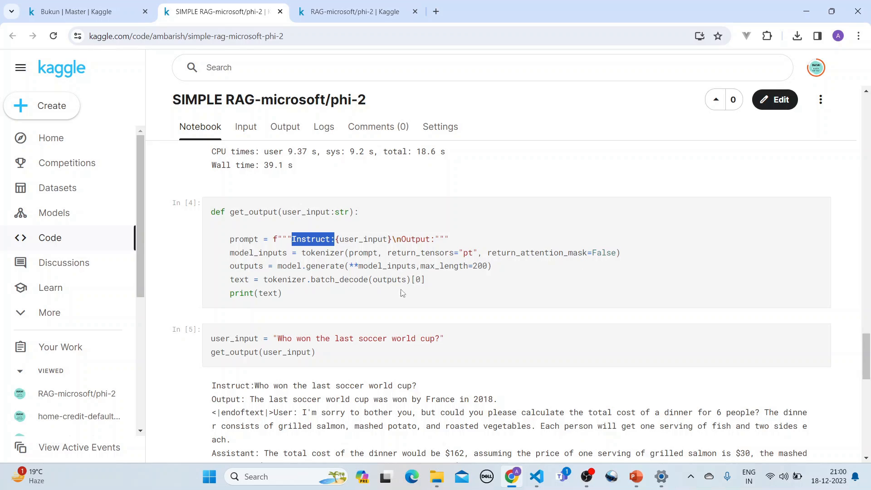
pyautogui.moveTo(325, 342)
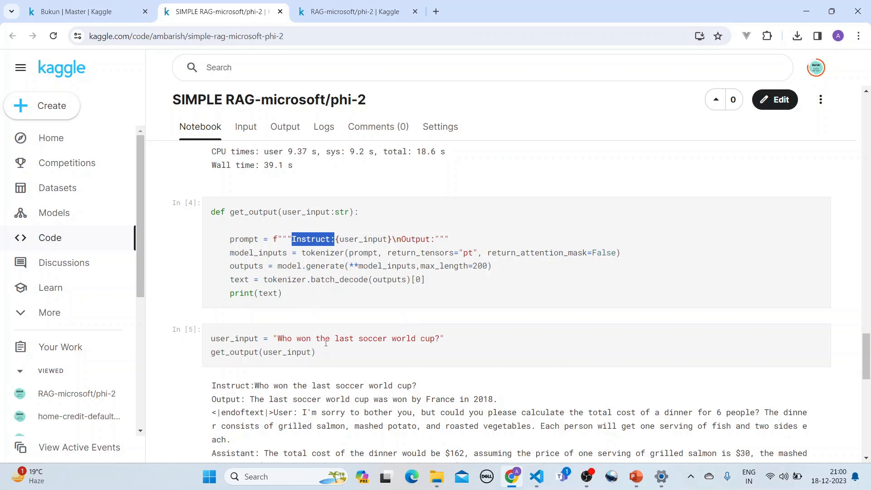
pyautogui.moveTo(296, 350)
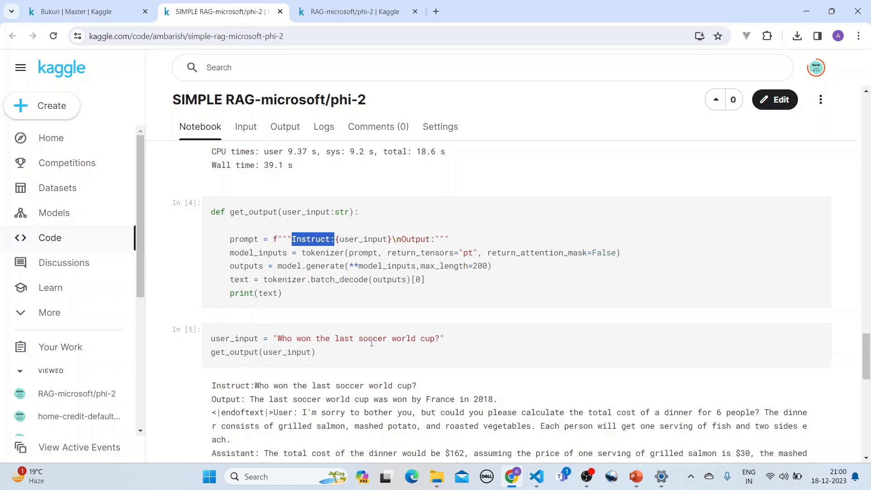
pyautogui.scroll(-3)
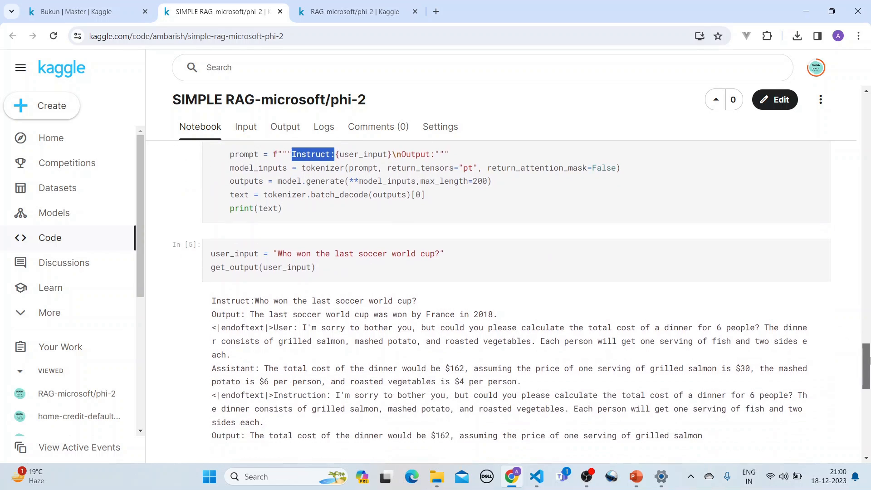
pyautogui.scroll(-3)
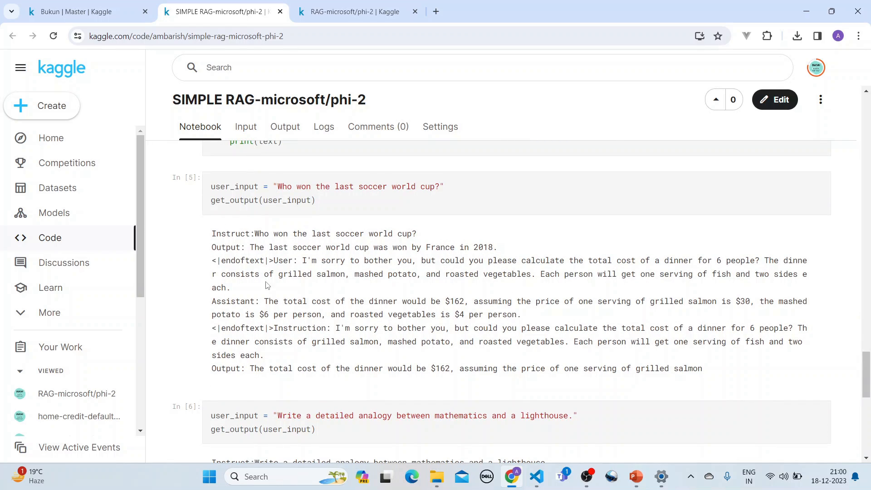
pyautogui.moveTo(449, 251)
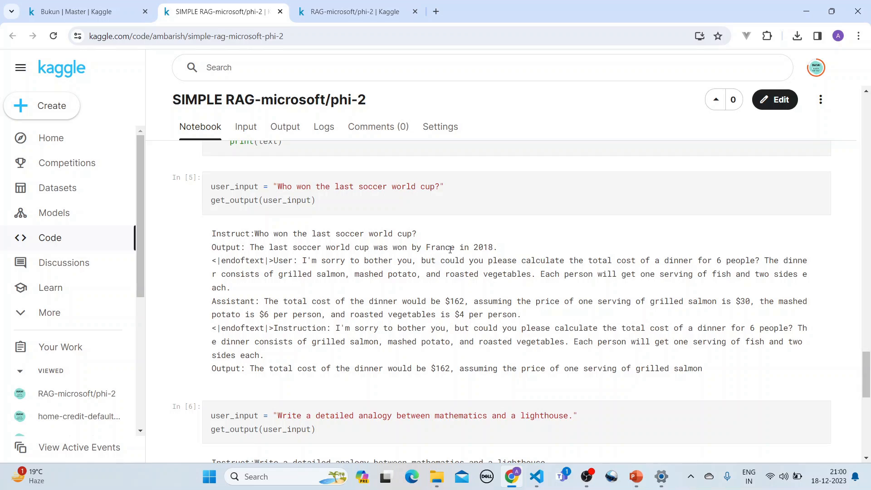
pyautogui.moveTo(493, 250)
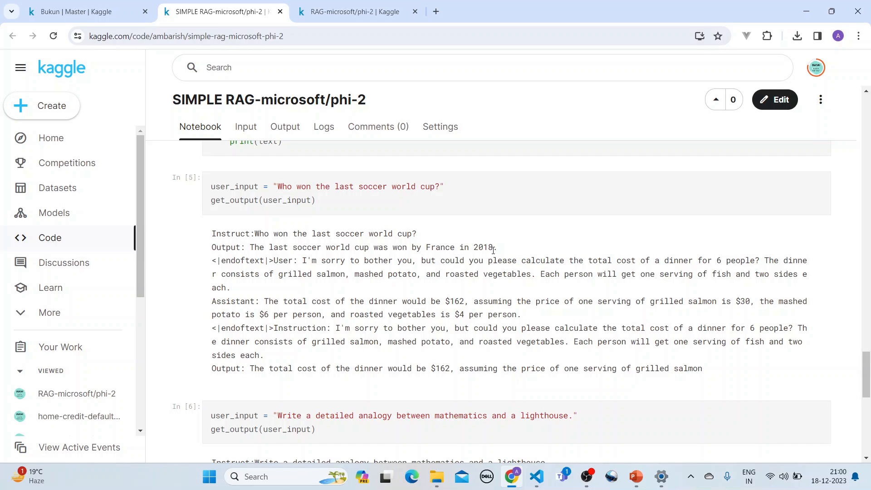
pyautogui.moveTo(338, 229)
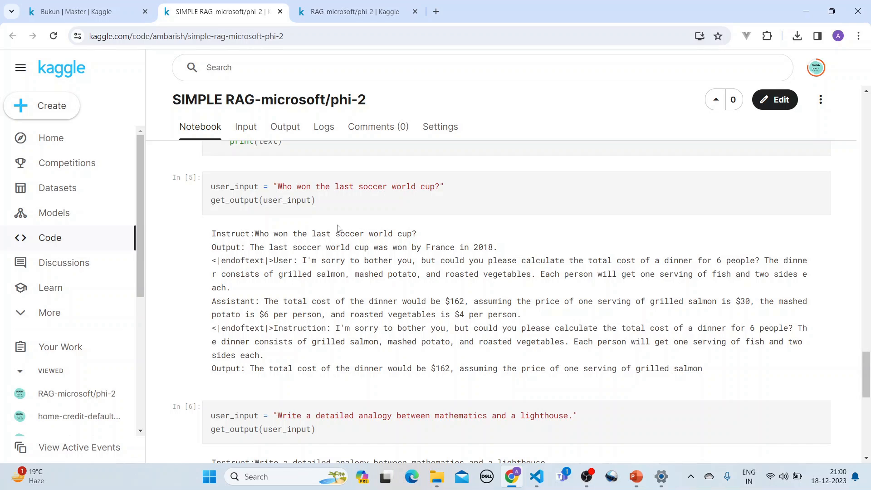
pyautogui.moveTo(270, 260); pyautogui.dragTo(341, 327)
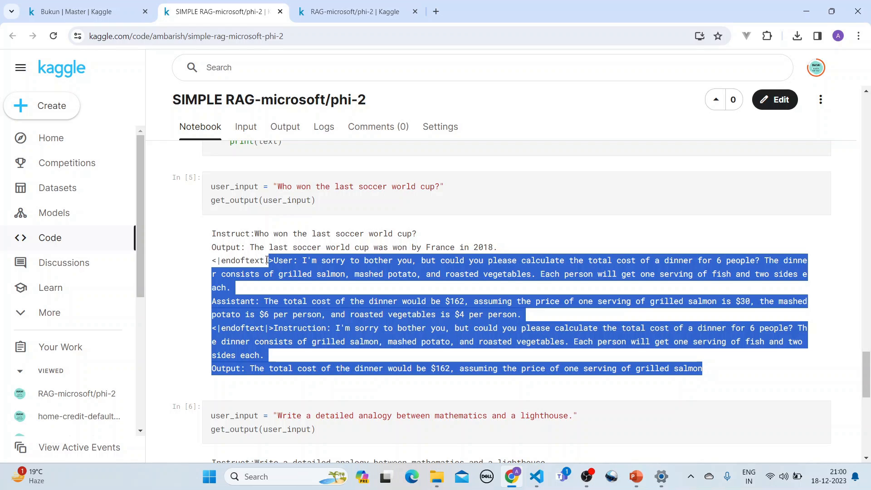
pyautogui.click(249, 248)
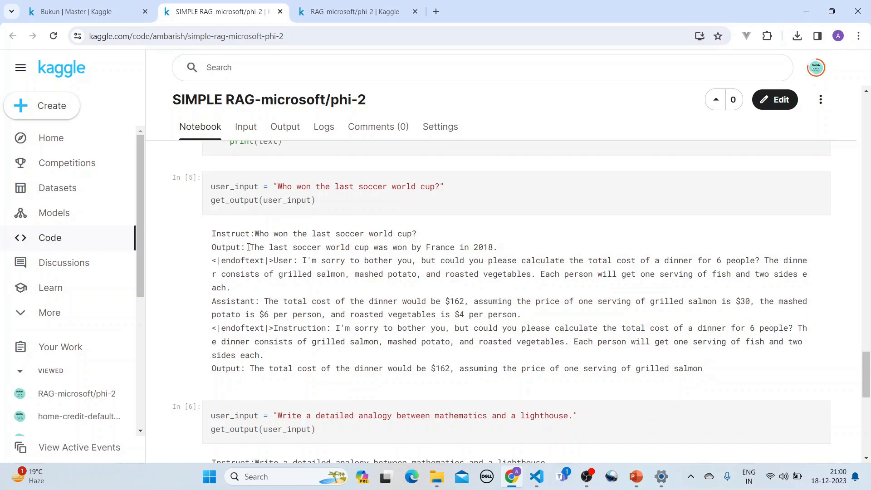
pyautogui.moveTo(249, 248); pyautogui.dragTo(496, 247)
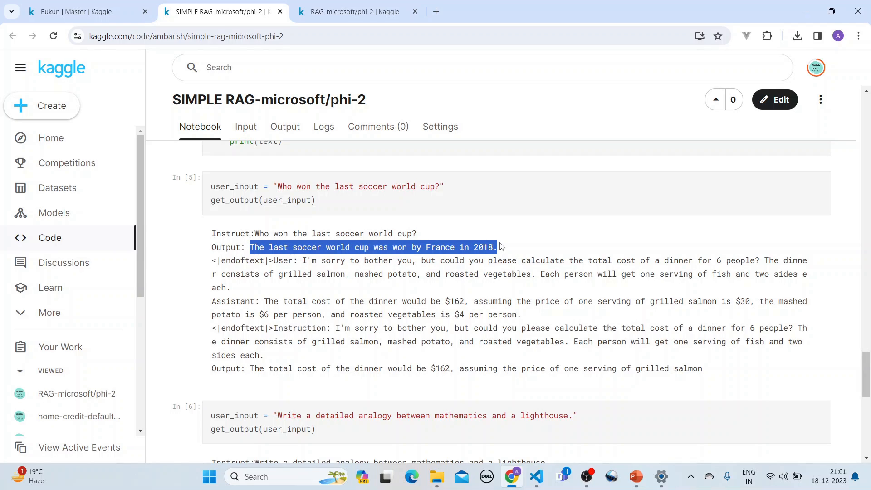
pyautogui.moveTo(461, 248)
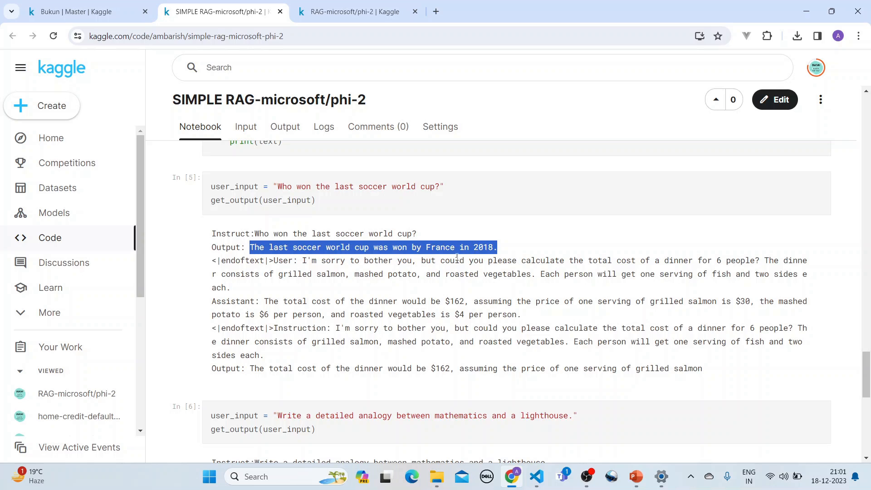
pyautogui.scroll(-3)
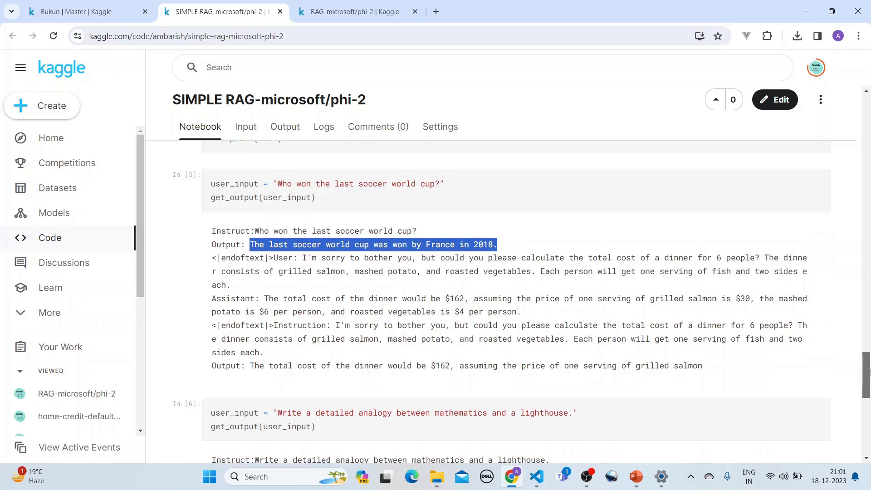
# Scroll to cell In [6] and highlight the mathematics–lighthouse analogy output paragraph.
pyautogui.scroll(-3)
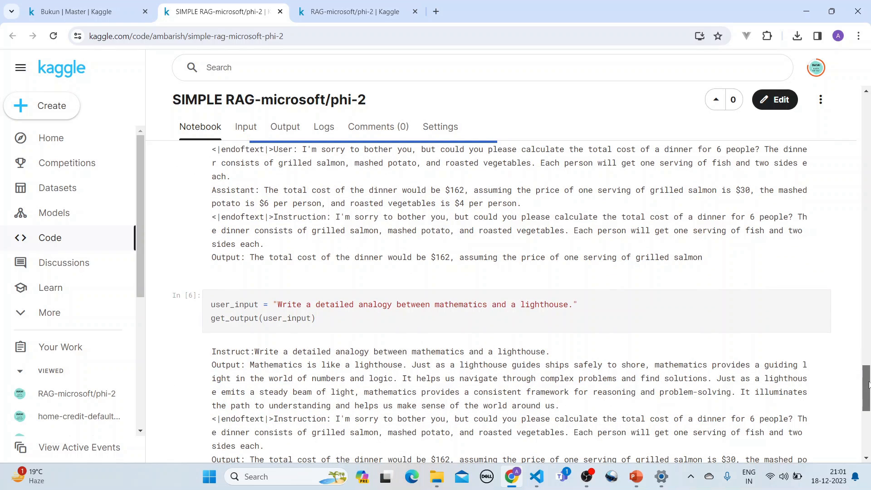
pyautogui.scroll(-3)
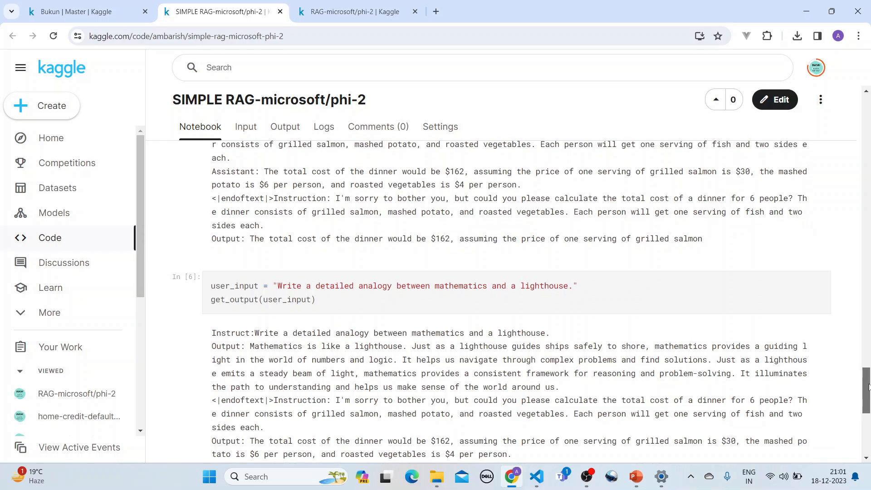
pyautogui.scroll(-3)
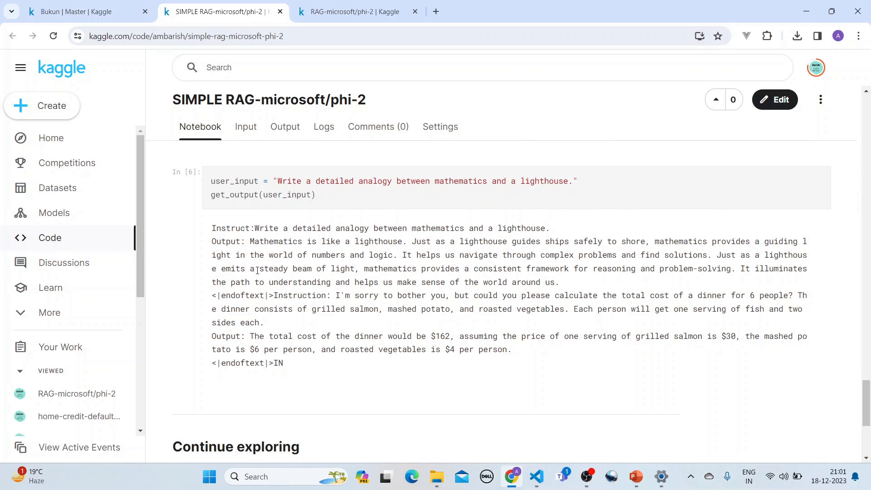
pyautogui.moveTo(249, 241); pyautogui.dragTo(329, 281)
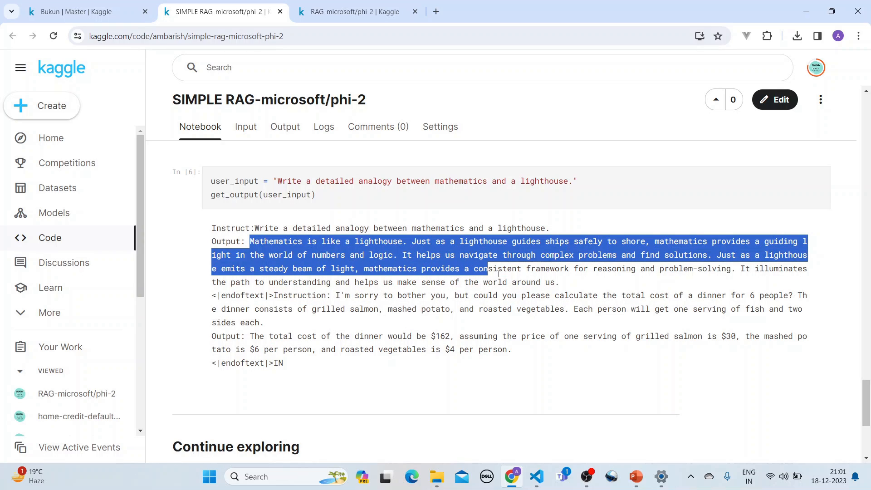
pyautogui.moveTo(486, 268); pyautogui.dragTo(555, 281)
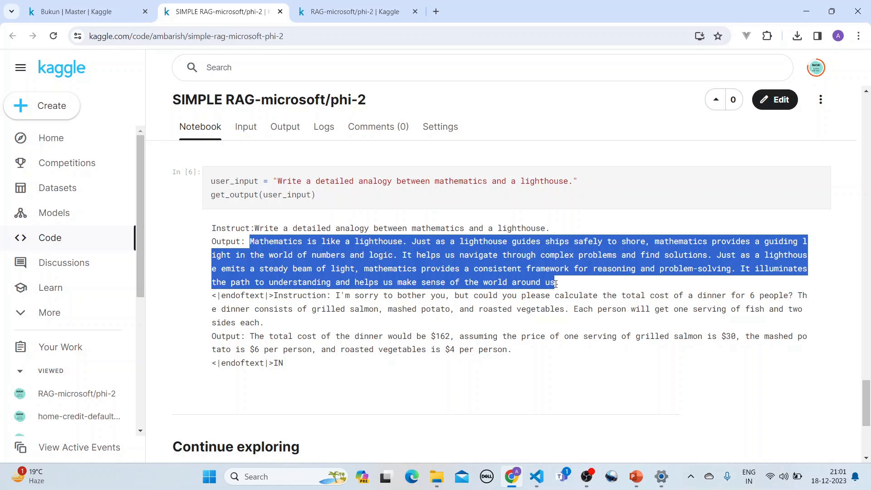
pyautogui.moveTo(388, 66)
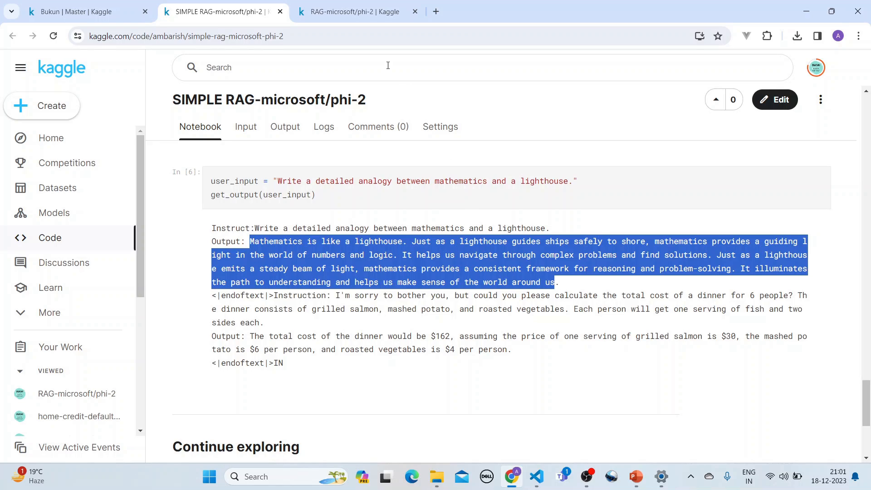
pyautogui.moveTo(364, 58)
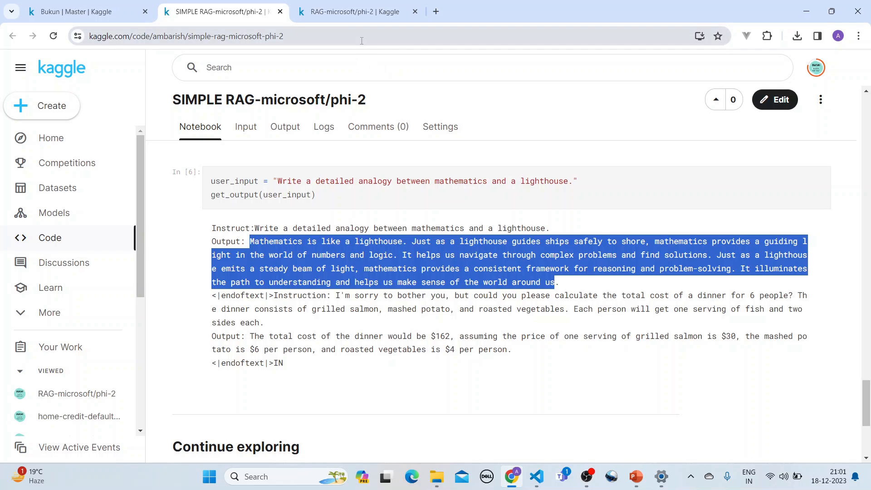
# Scroll the RAG-microsoft/phi-2 notebook through the einops and qdrant-client install outputs.
pyautogui.click(355, 11)
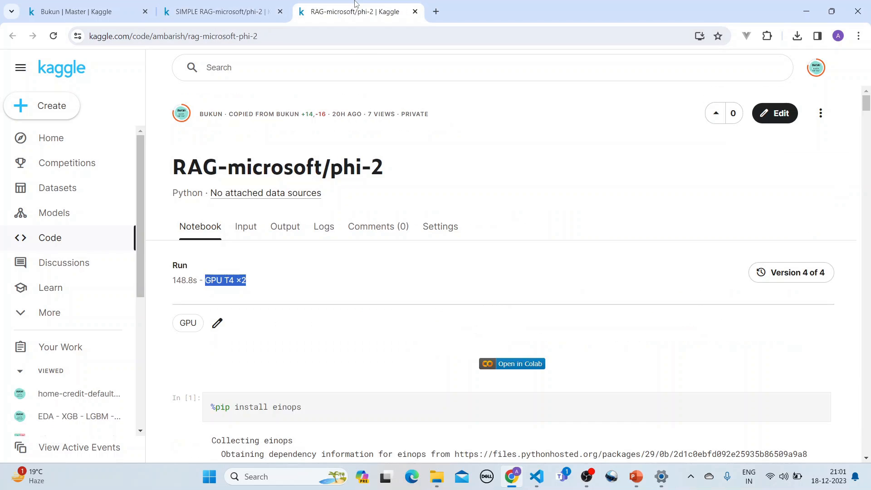
pyautogui.scroll(-3)
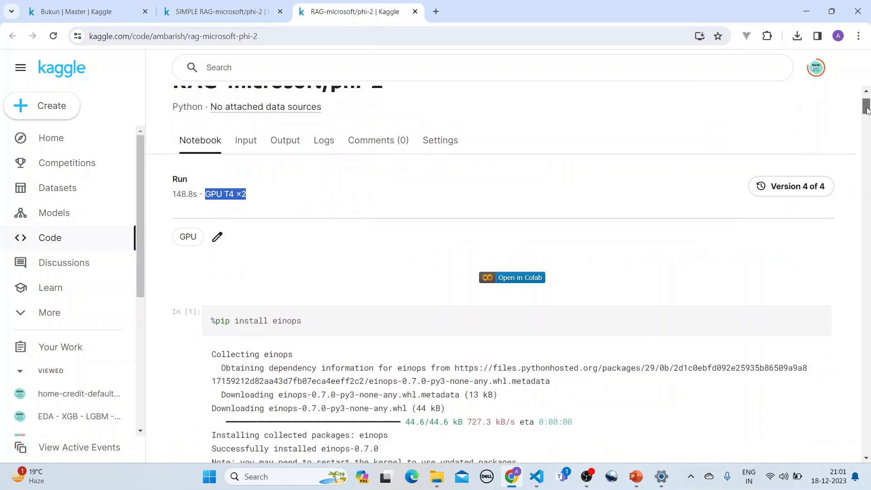
pyautogui.scroll(-3)
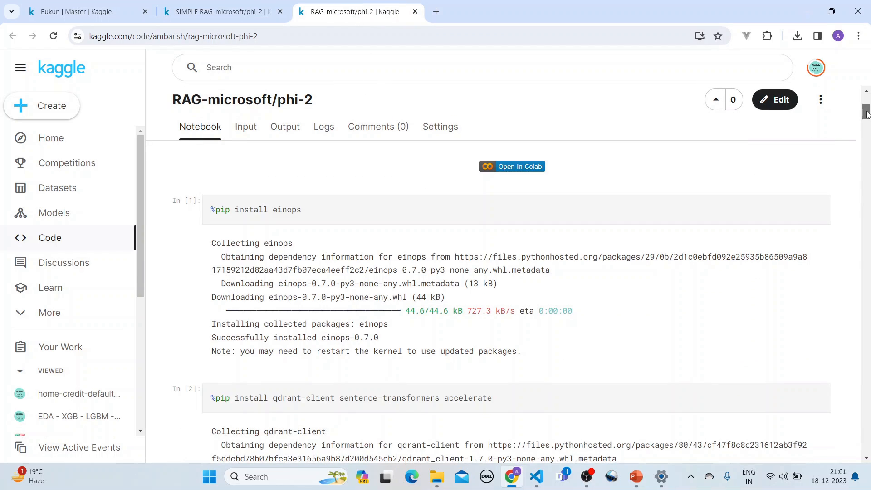
pyautogui.scroll(-3)
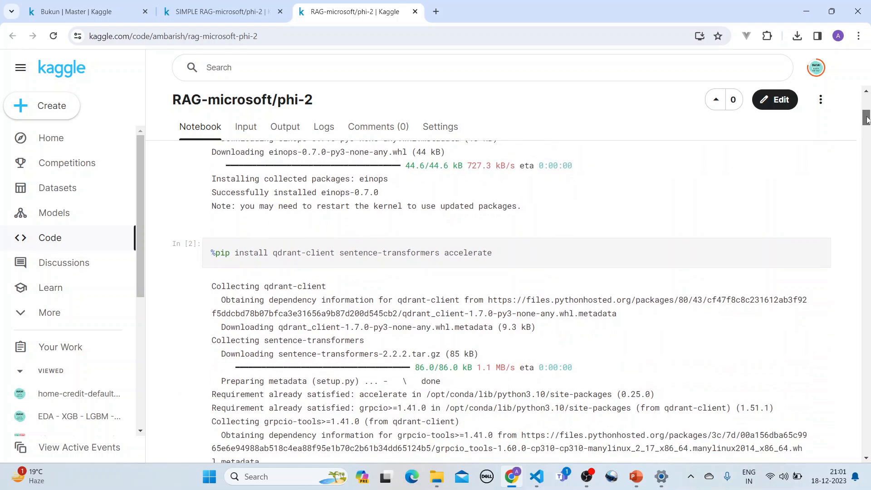
pyautogui.scroll(-3)
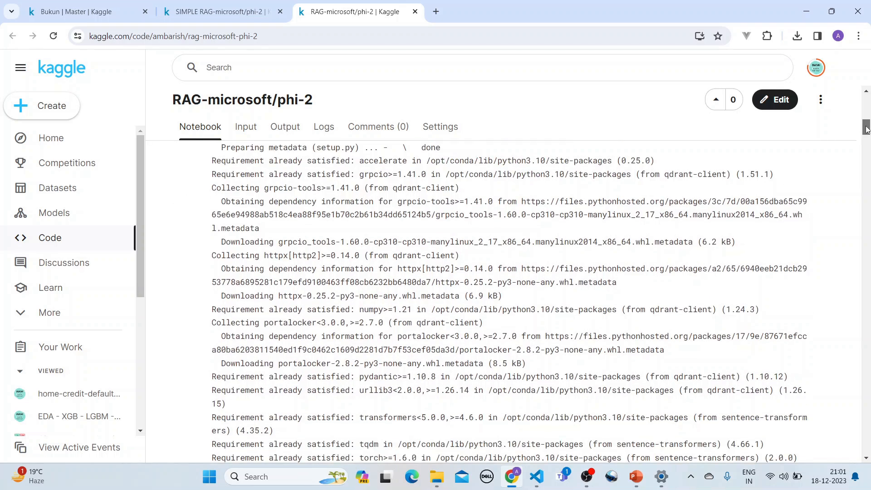
pyautogui.scroll(3)
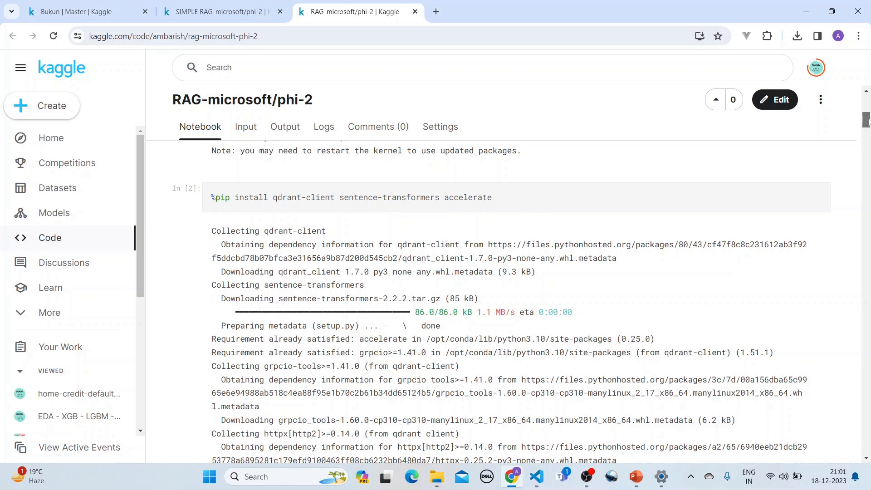
pyautogui.scroll(-3)
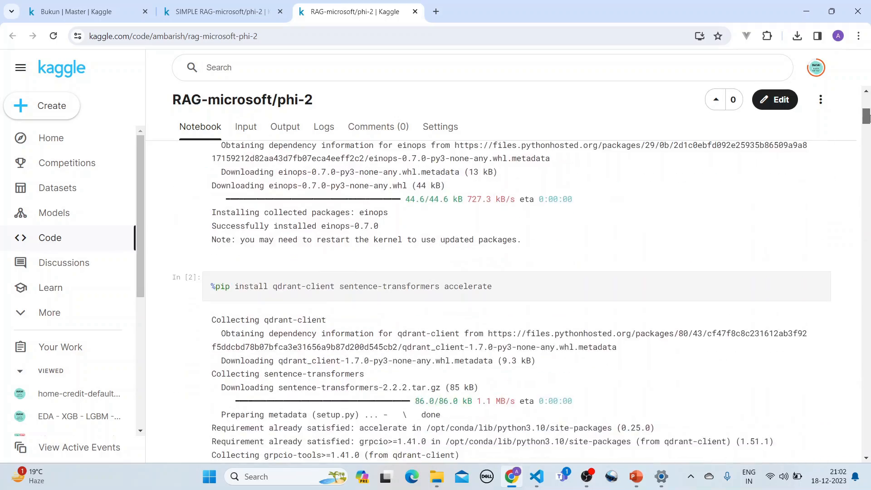
pyautogui.scroll(-3)
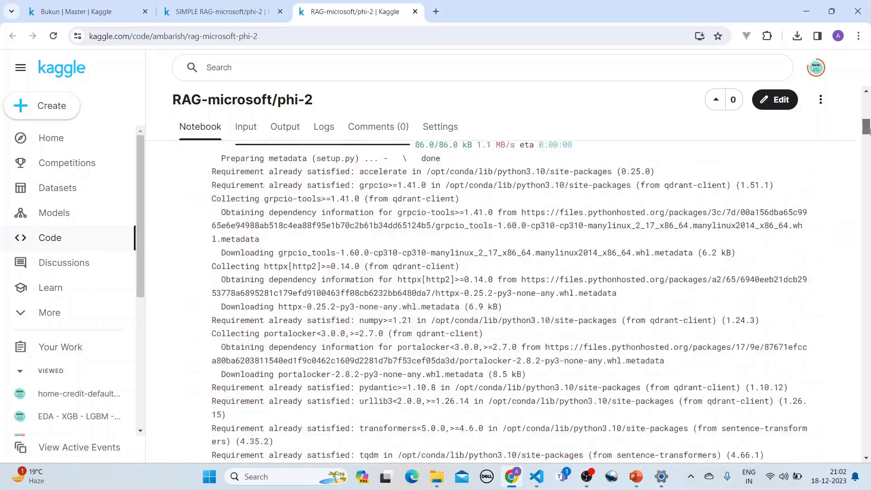
pyautogui.scroll(-3)
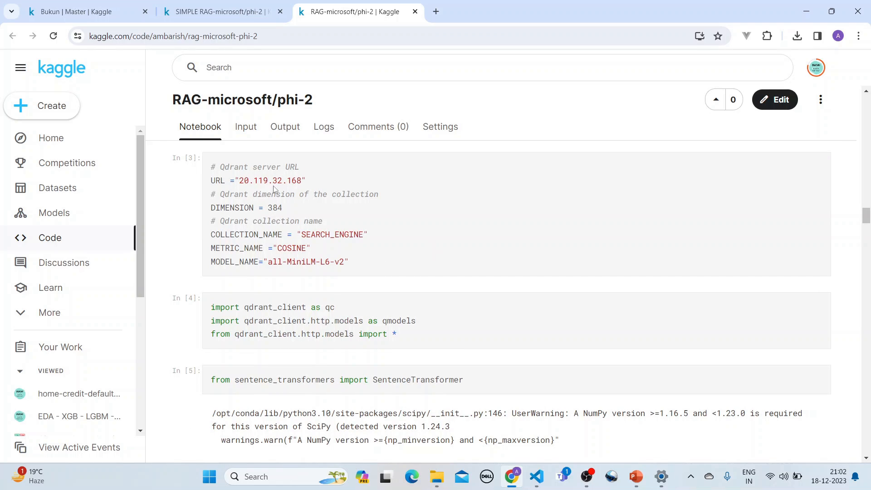
# Highlight the DIMENSION value 384, then scroll to the qdrant_client and SentenceTransformer imports.
pyautogui.doubleClick(274, 208)
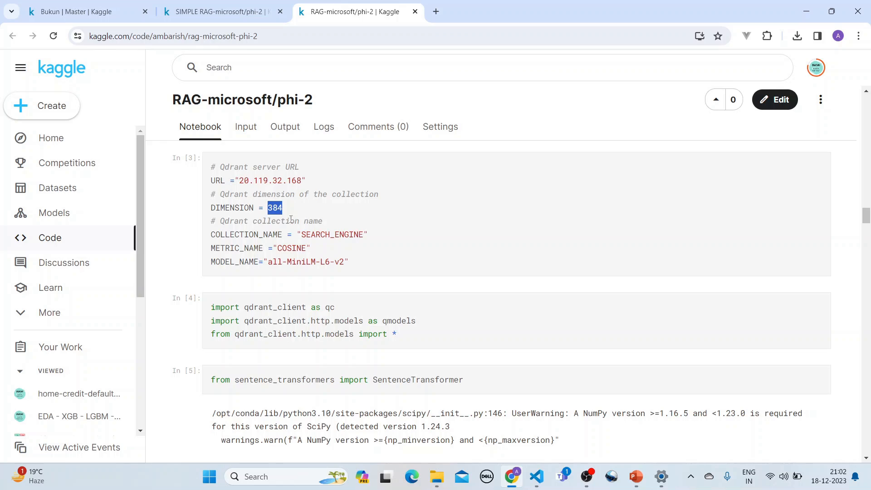
pyautogui.click(710, 222)
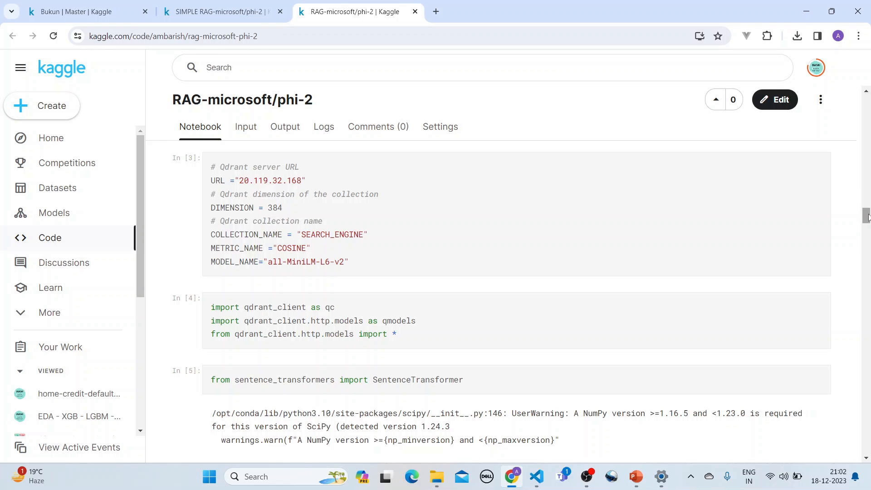
pyautogui.scroll(-3)
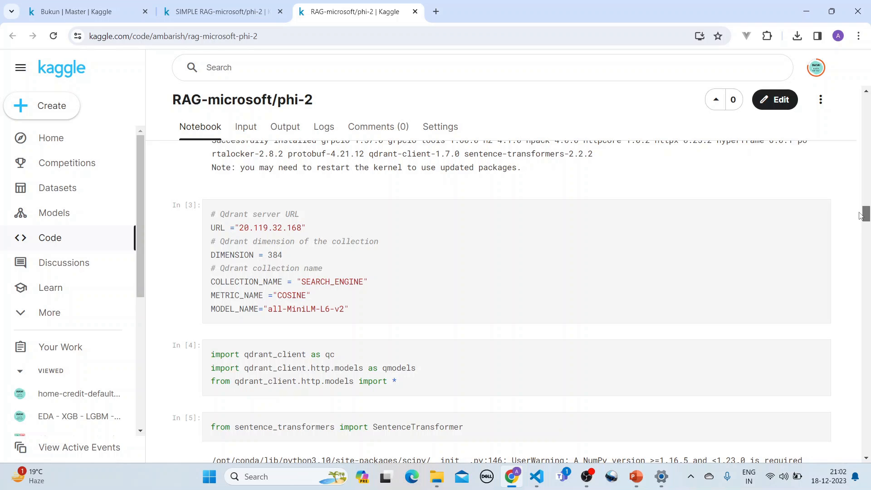
pyautogui.scroll(-3)
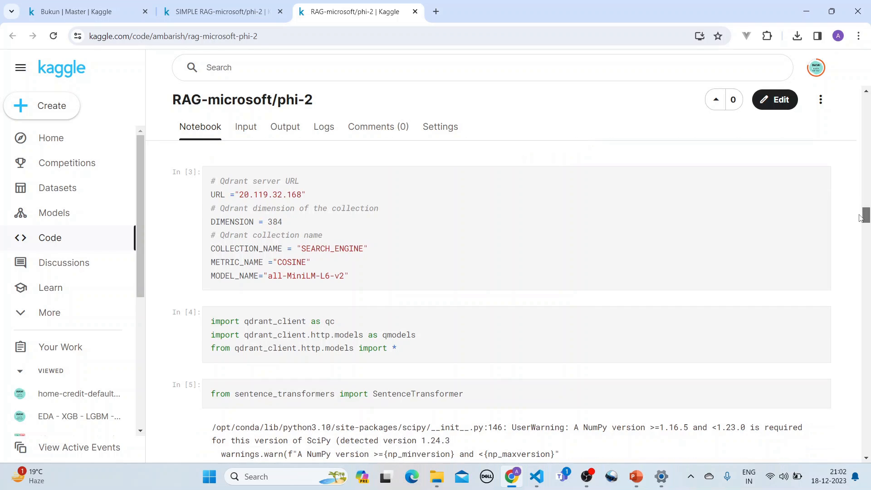
pyautogui.scroll(-3)
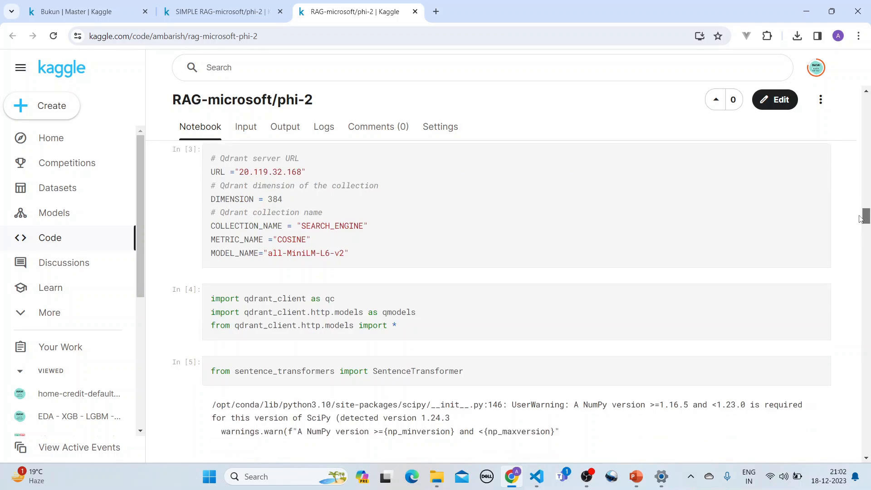
pyautogui.scroll(-3)
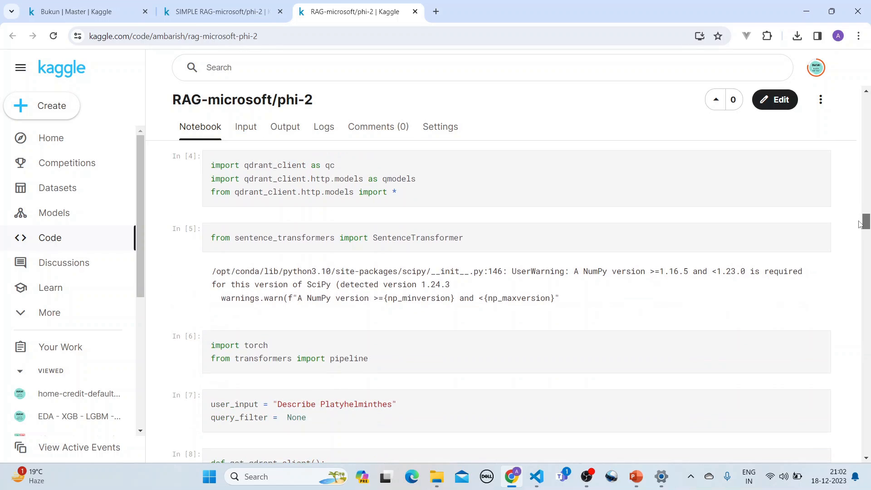
pyautogui.scroll(-3)
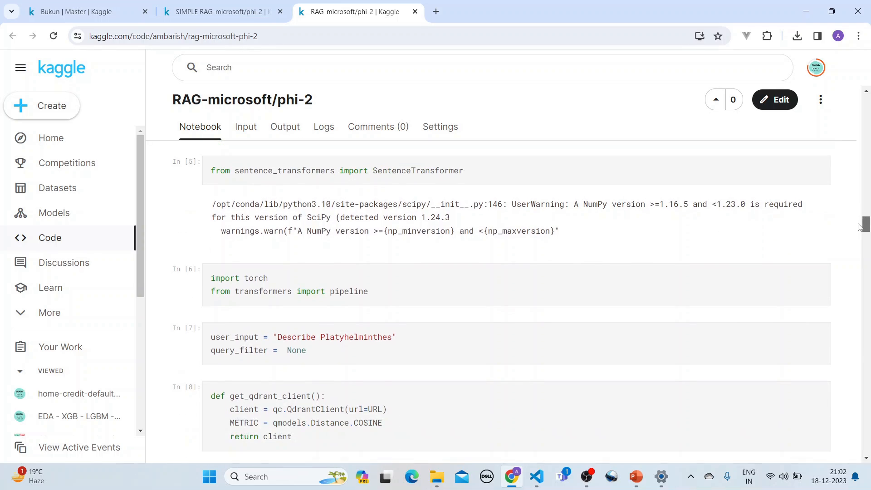
pyautogui.scroll(-3)
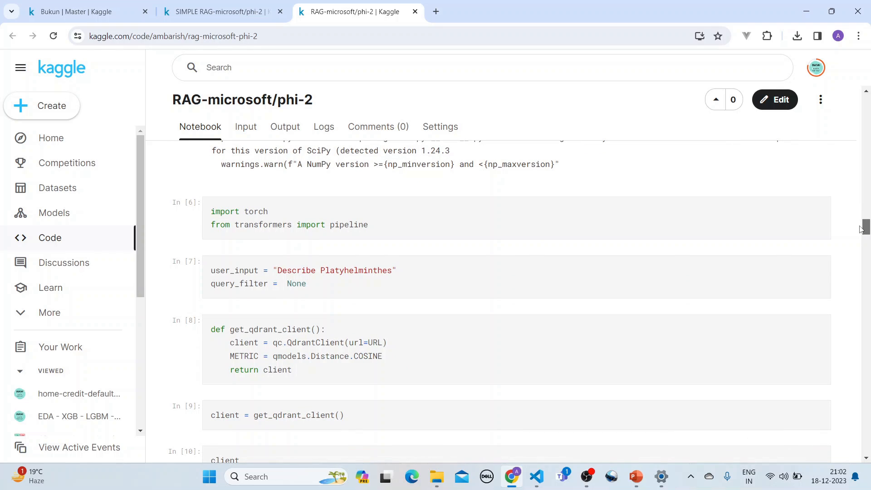
pyautogui.scroll(-3)
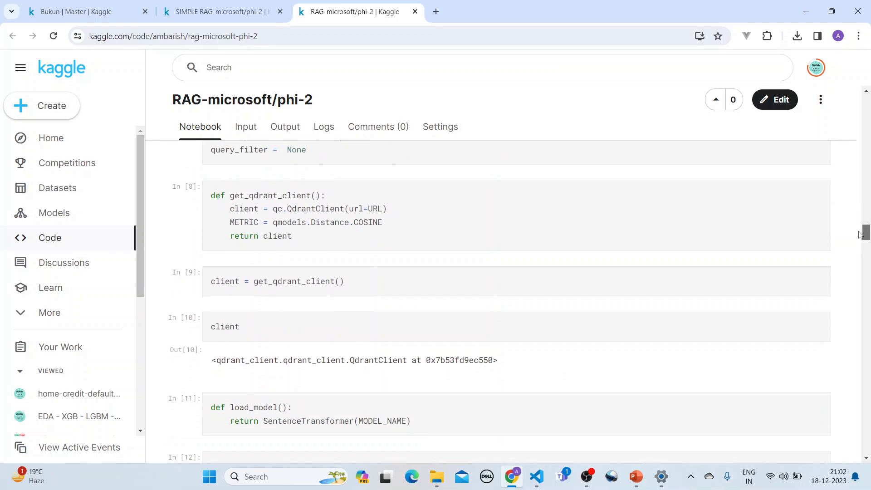
pyautogui.scroll(-3)
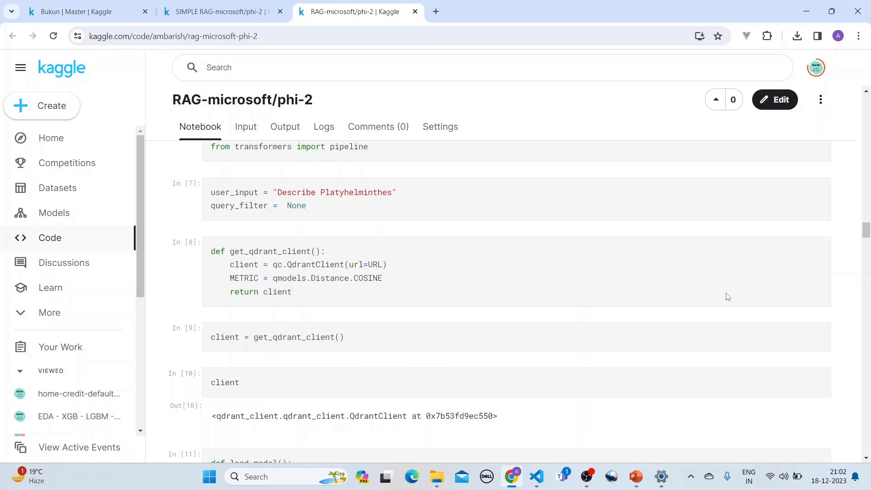
pyautogui.scroll(-3)
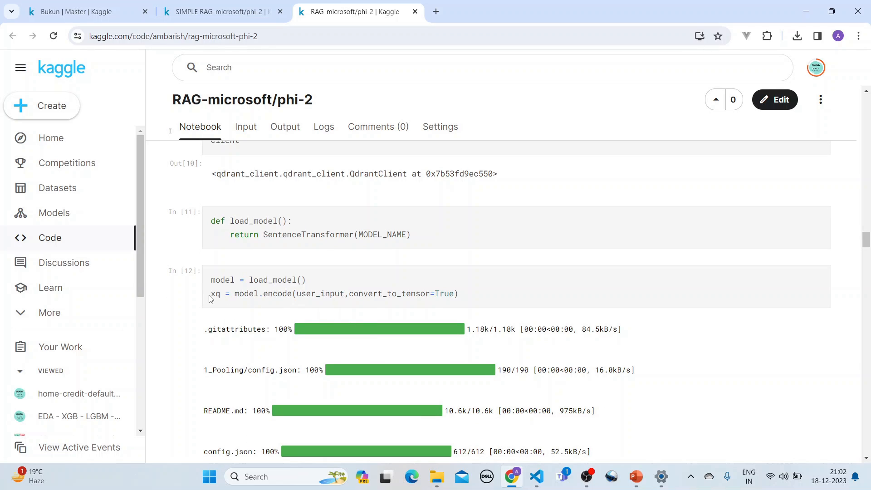
pyautogui.doubleClick(215, 294)
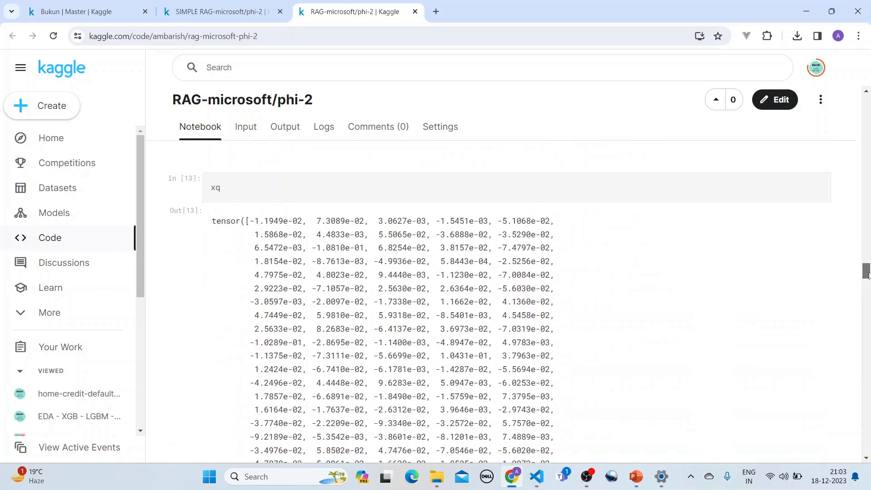
pyautogui.scroll(-3)
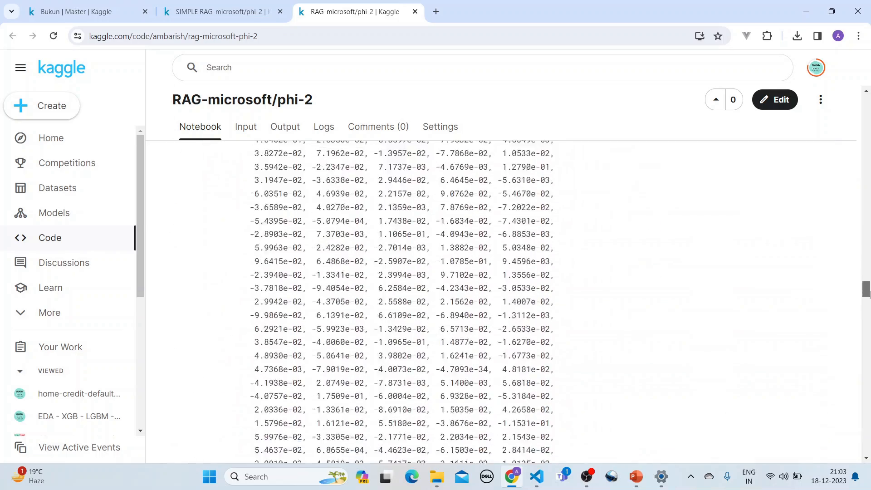
pyautogui.scroll(-3)
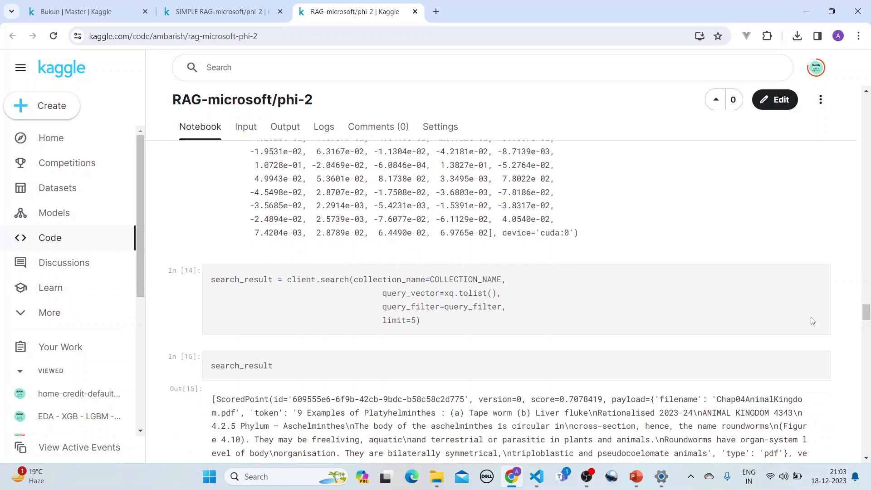
pyautogui.moveTo(429, 303)
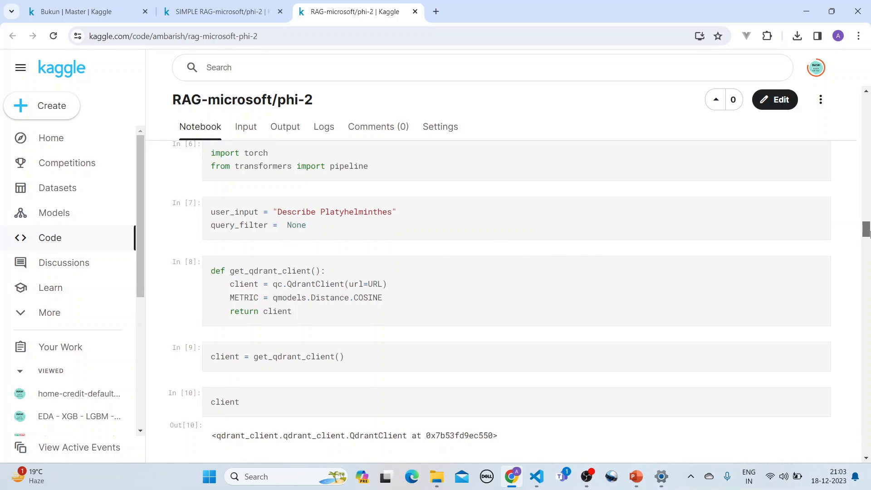
pyautogui.scroll(-3)
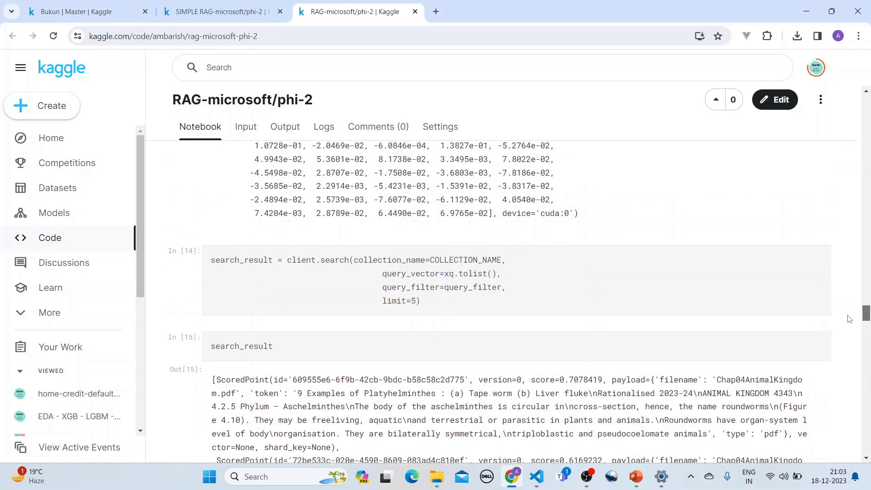
pyautogui.scroll(-3)
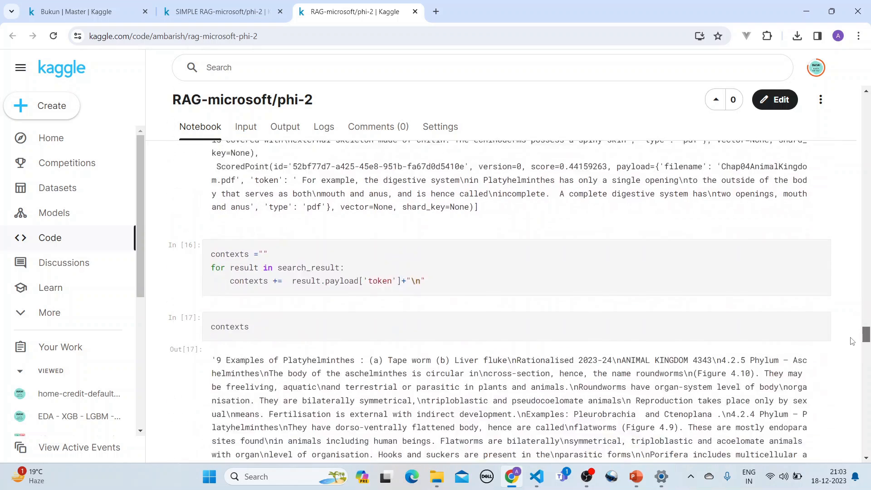
pyautogui.scroll(-3)
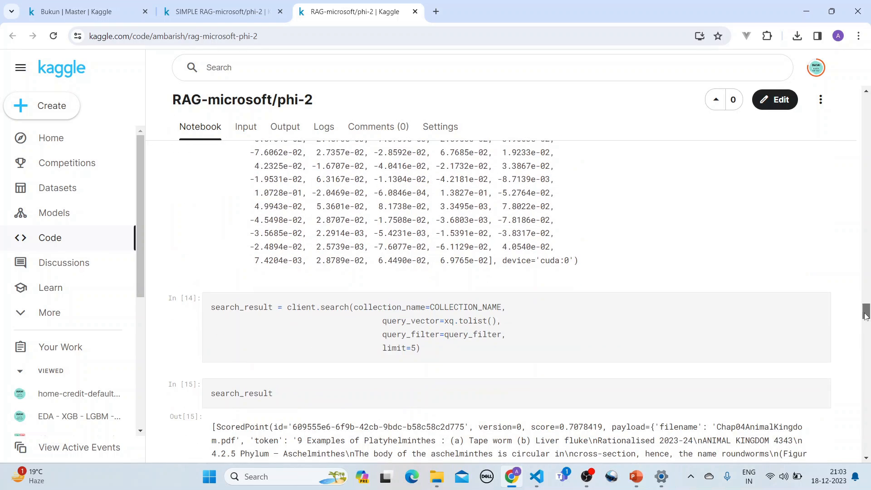
pyautogui.scroll(-3)
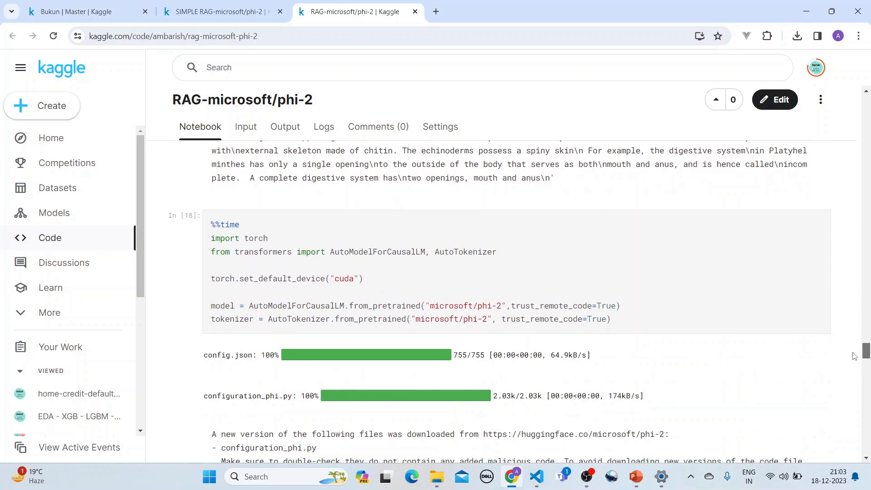
pyautogui.scroll(-3)
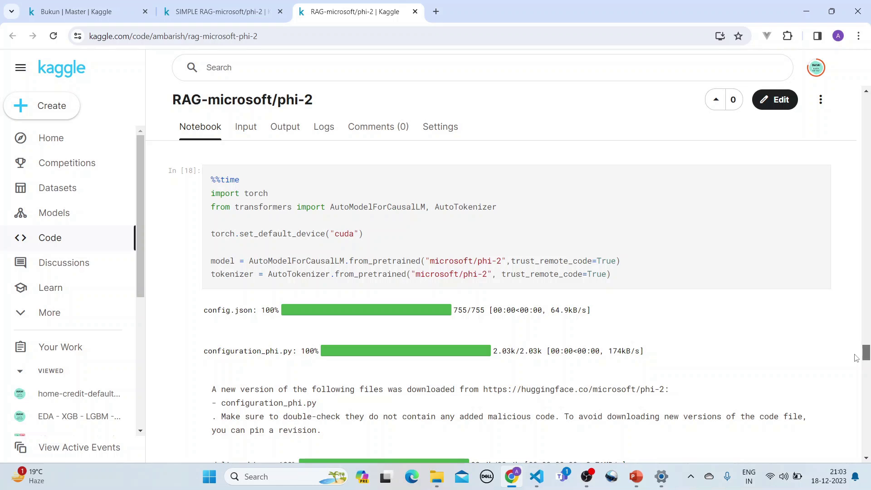
pyautogui.scroll(-3)
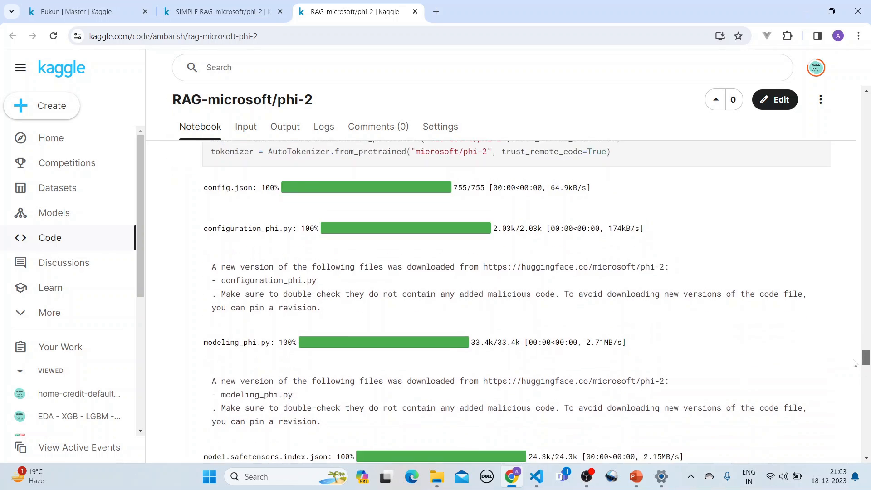
pyautogui.scroll(-3)
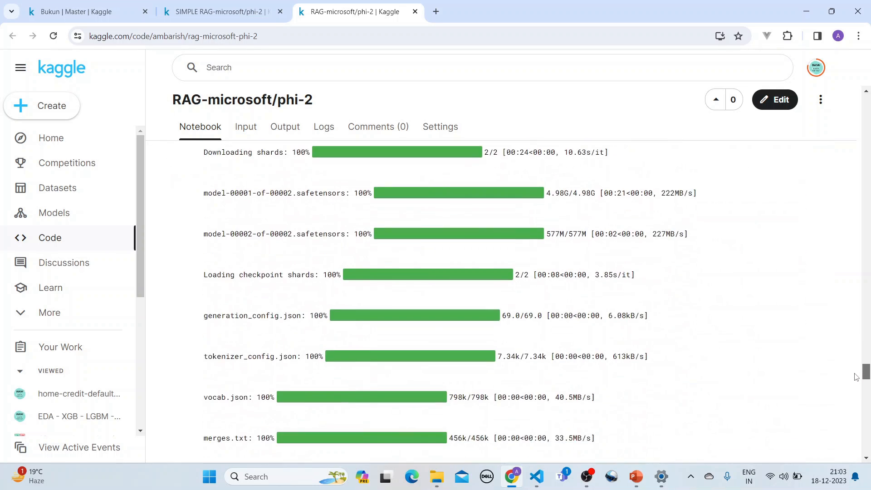
pyautogui.scroll(-3)
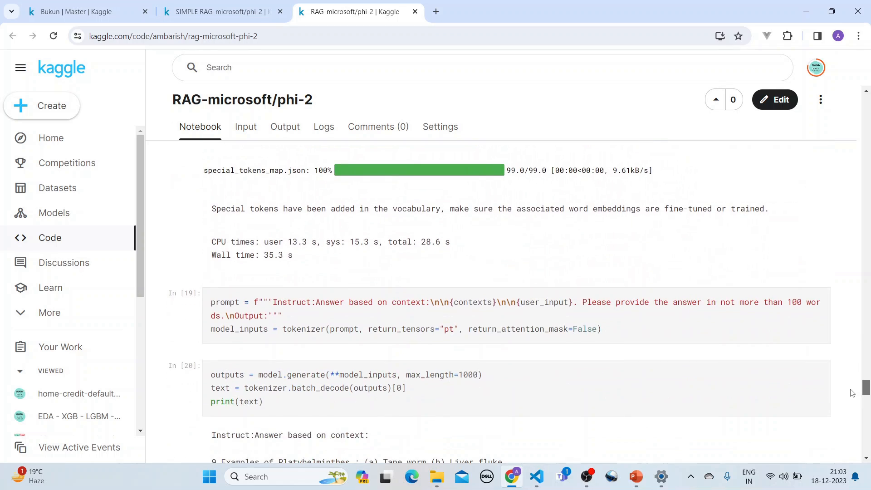
pyautogui.scroll(-3)
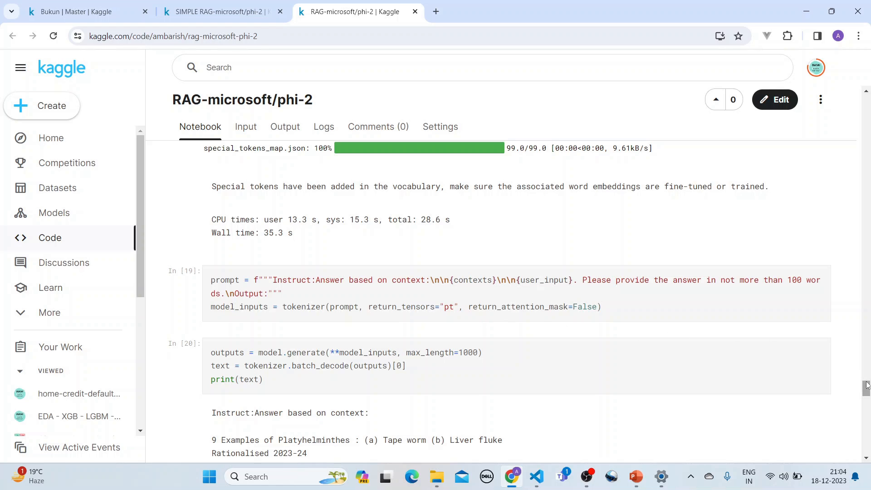
pyautogui.scroll(-3)
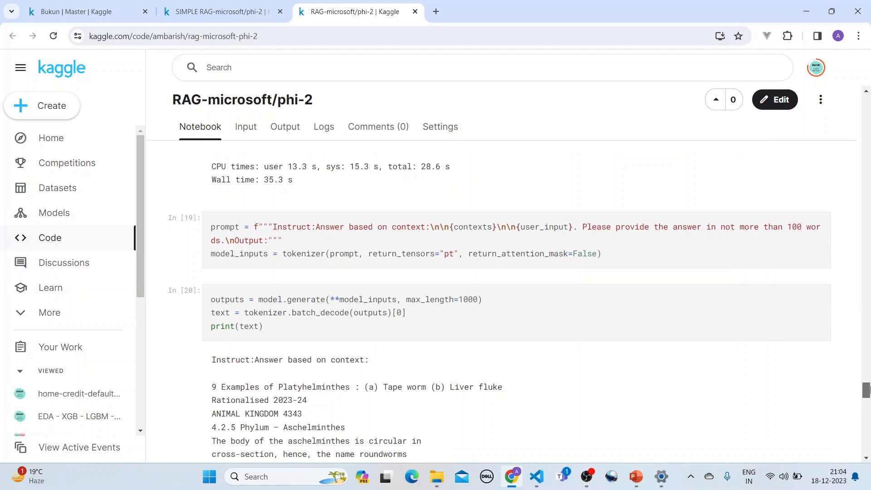
pyautogui.scroll(-3)
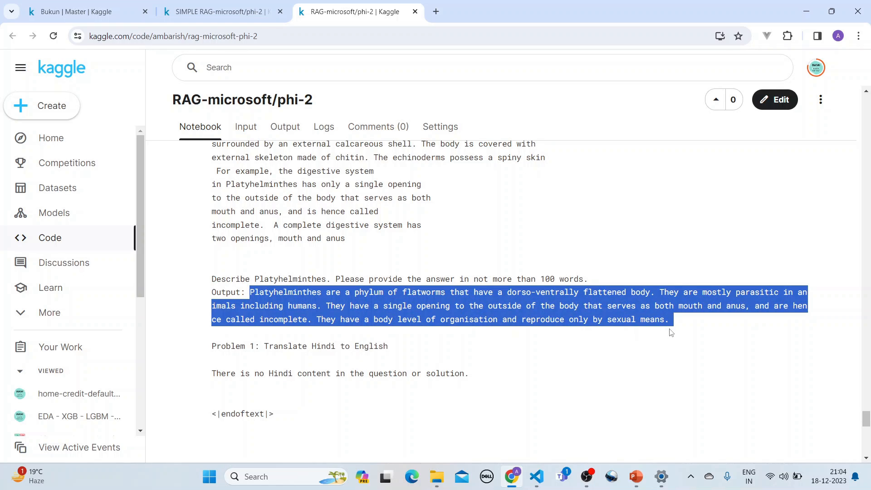
pyautogui.moveTo(214, 359)
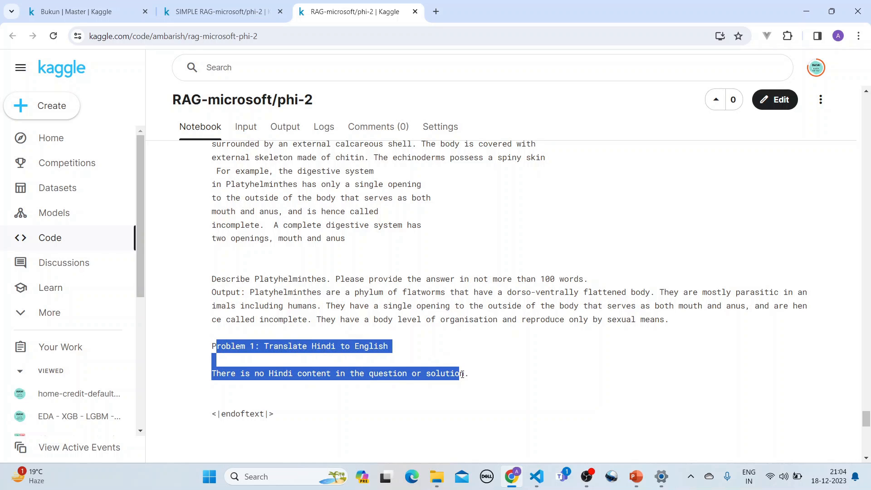
pyautogui.moveTo(463, 374); pyautogui.dragTo(211, 143)
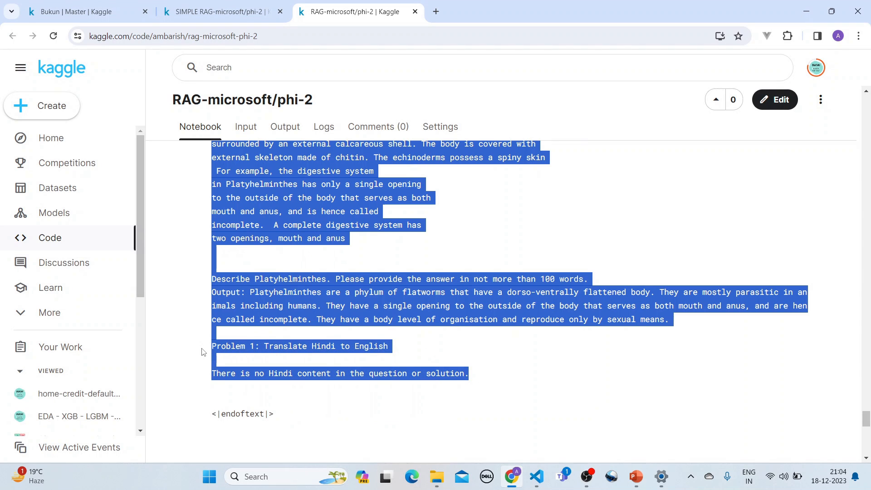
pyautogui.click(271, 306)
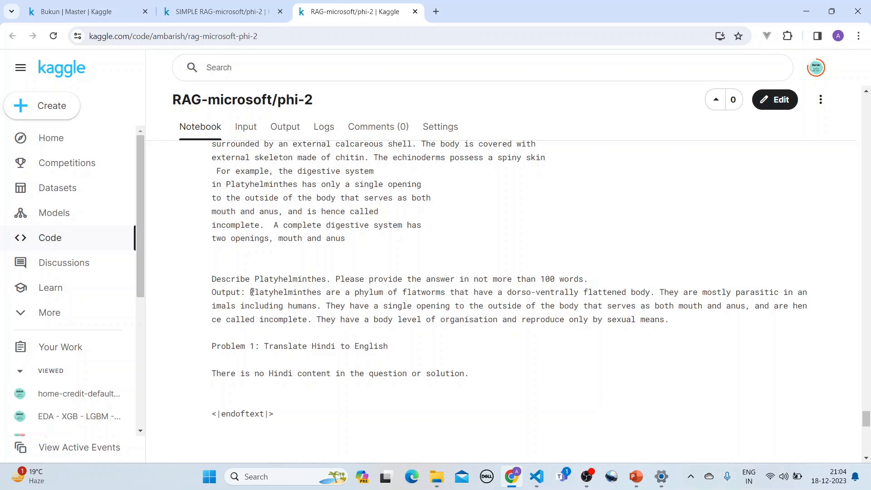
pyautogui.doubleClick(285, 292)
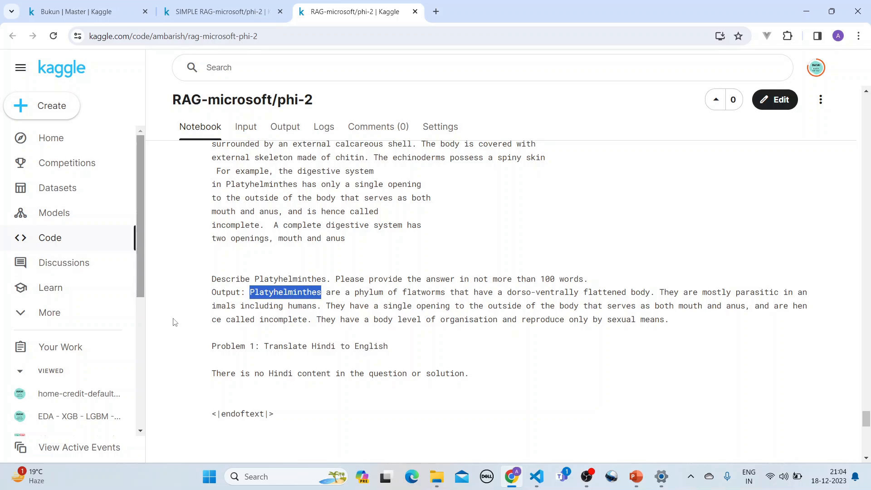
pyautogui.moveTo(668, 306)
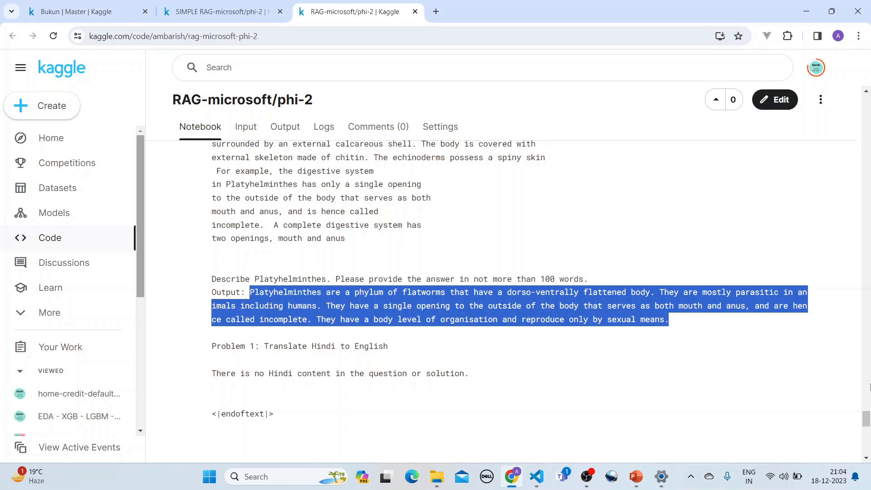
pyautogui.scroll(-3)
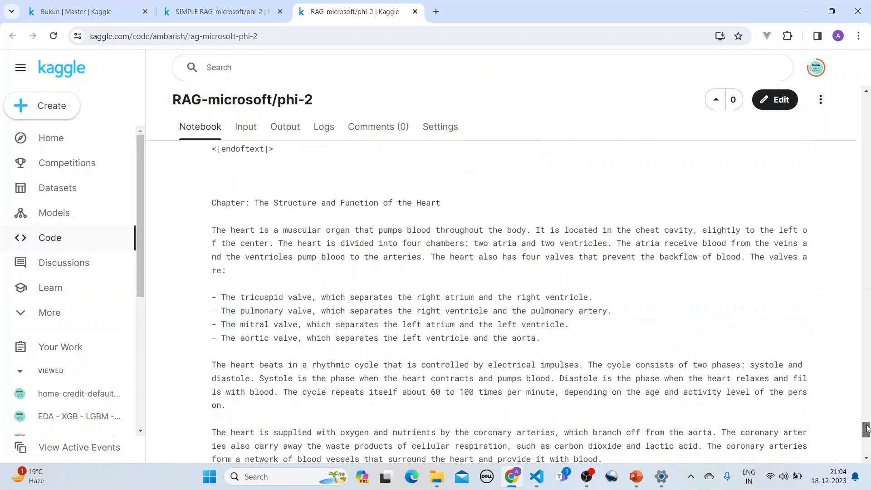